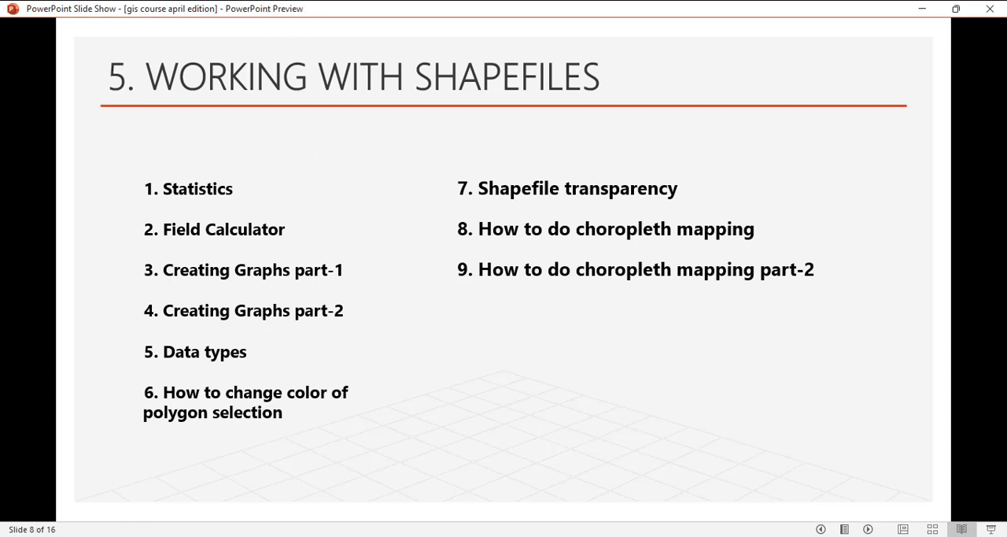
pyautogui.moveTo(223, 237)
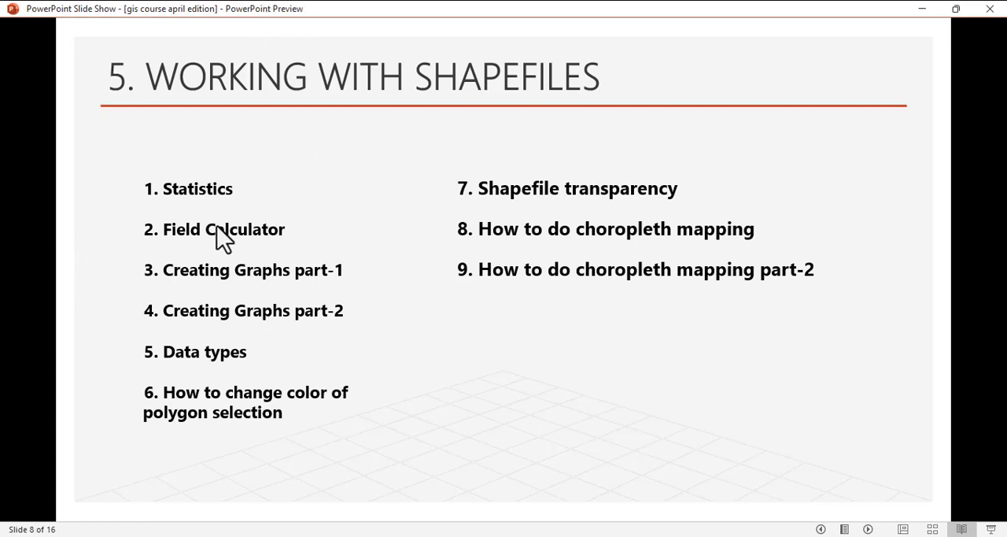
pyautogui.moveTo(211, 198)
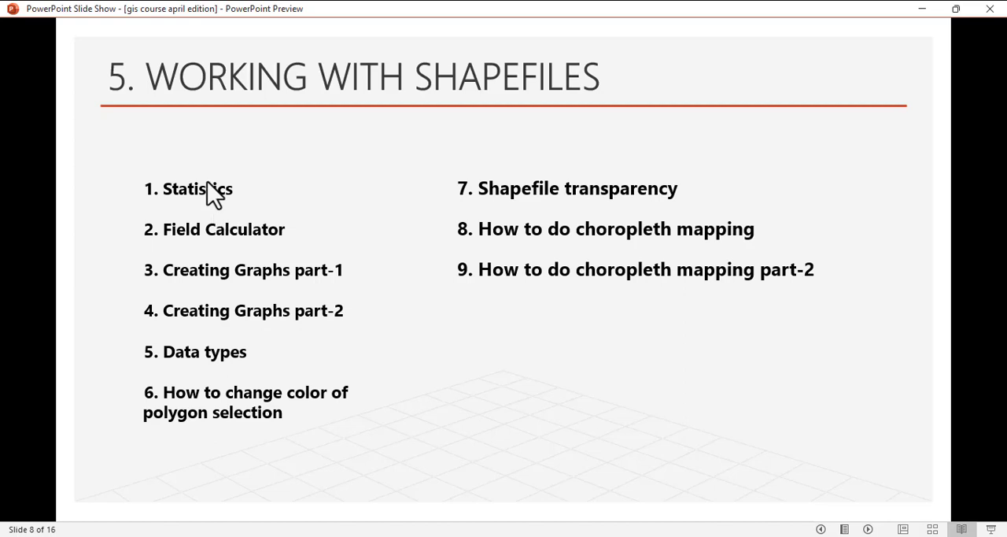
pyautogui.moveTo(381, 249)
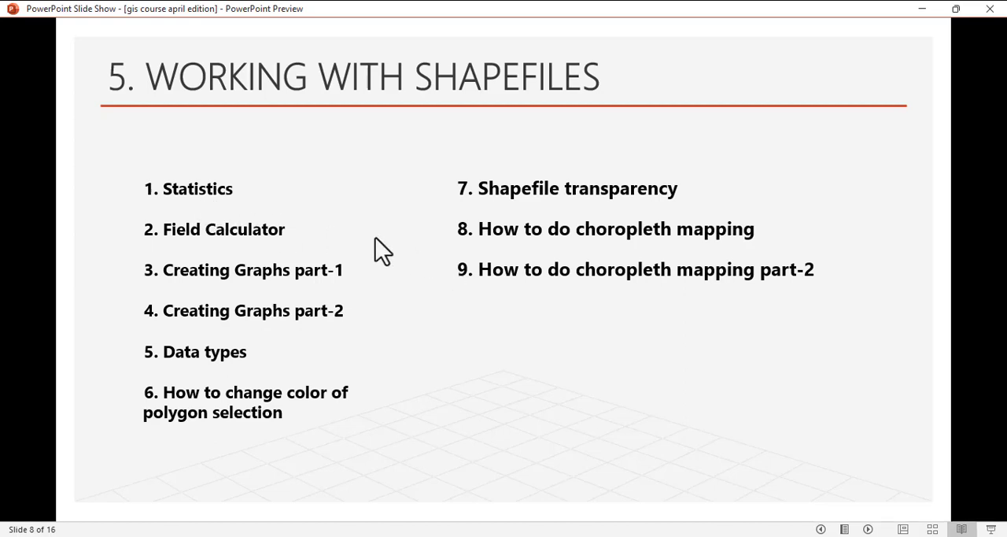
pyautogui.moveTo(400, 228)
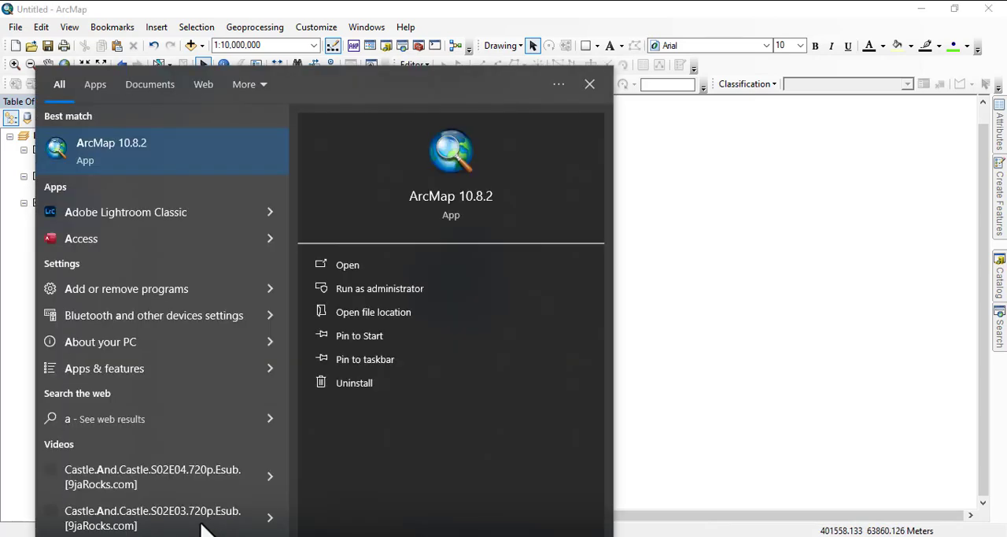
# - Search the Start menu for ArcMap to switch to the map with the taraba layer
pyautogui.write('raba')
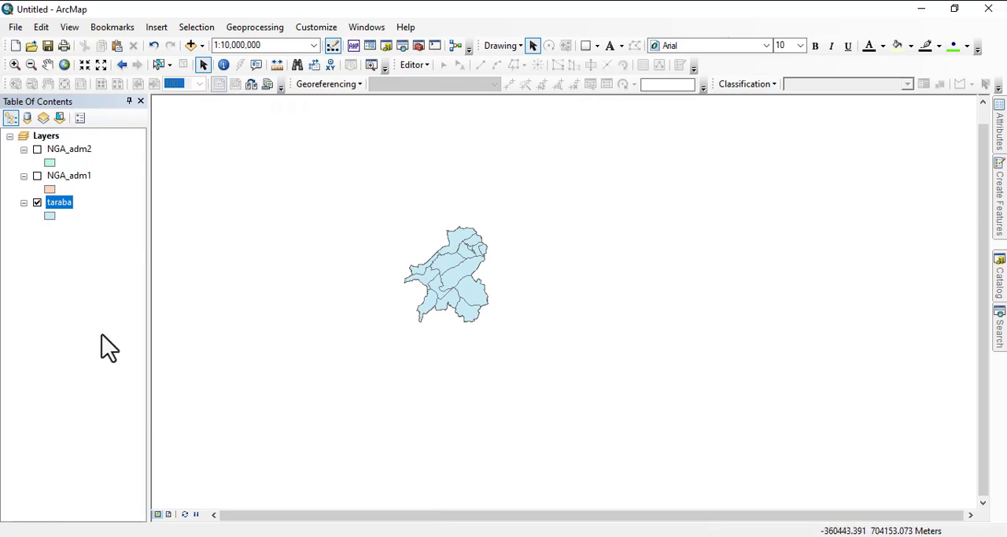
pyautogui.moveTo(299, 307)
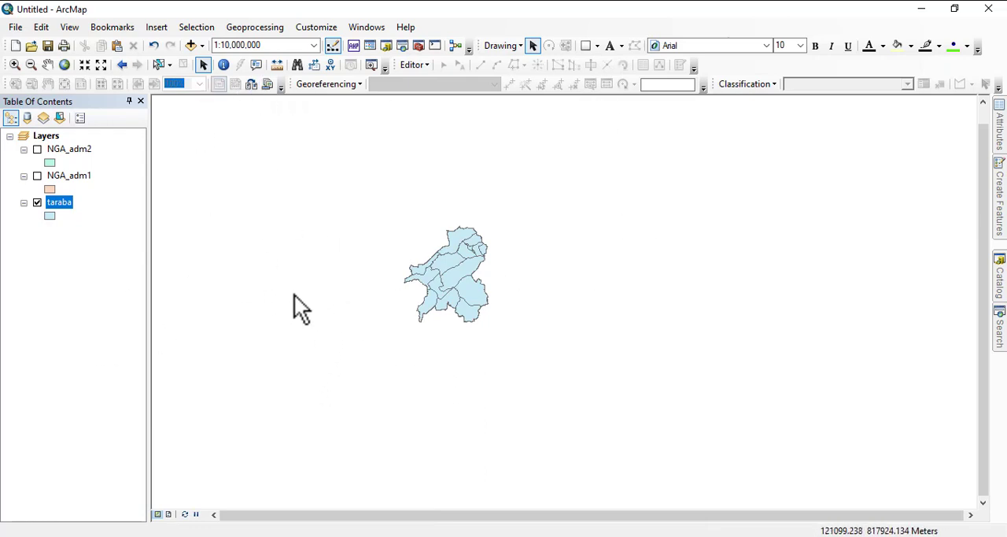
pyautogui.moveTo(139, 244)
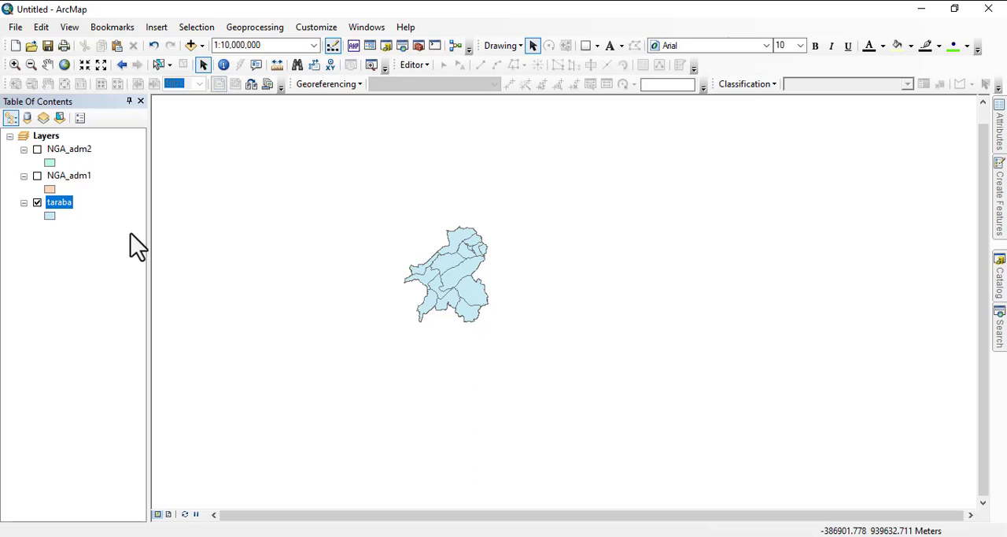
pyautogui.moveTo(210, 227)
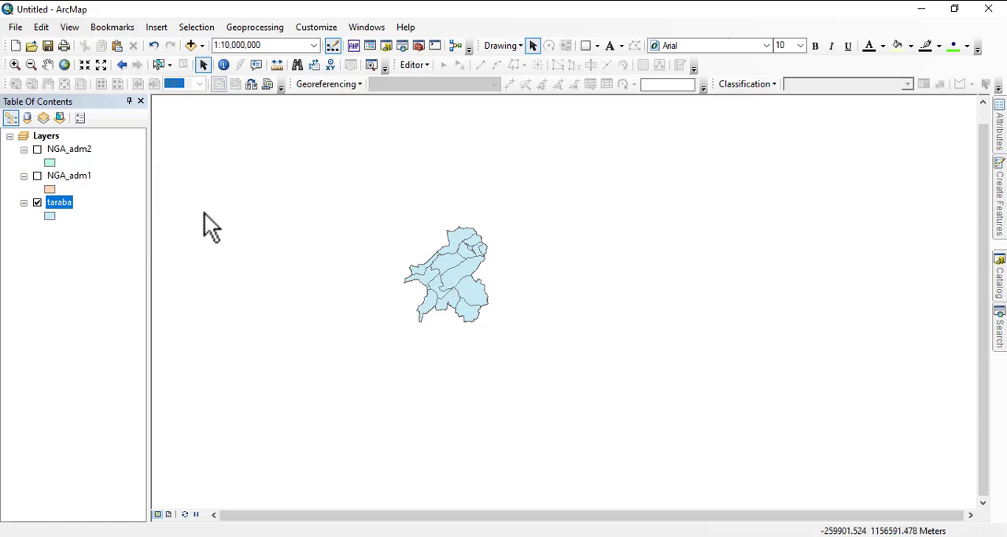
pyautogui.moveTo(173, 242)
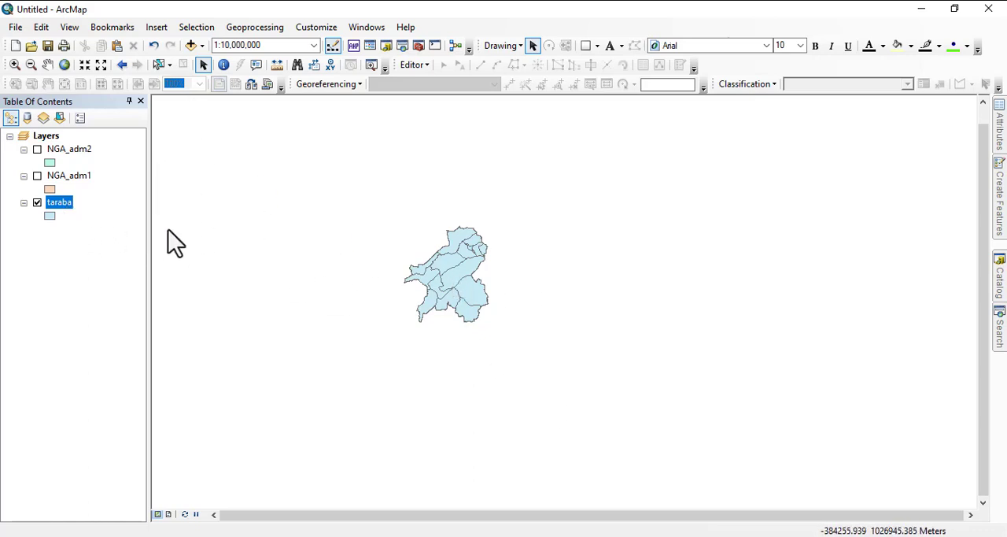
pyautogui.moveTo(287, 274)
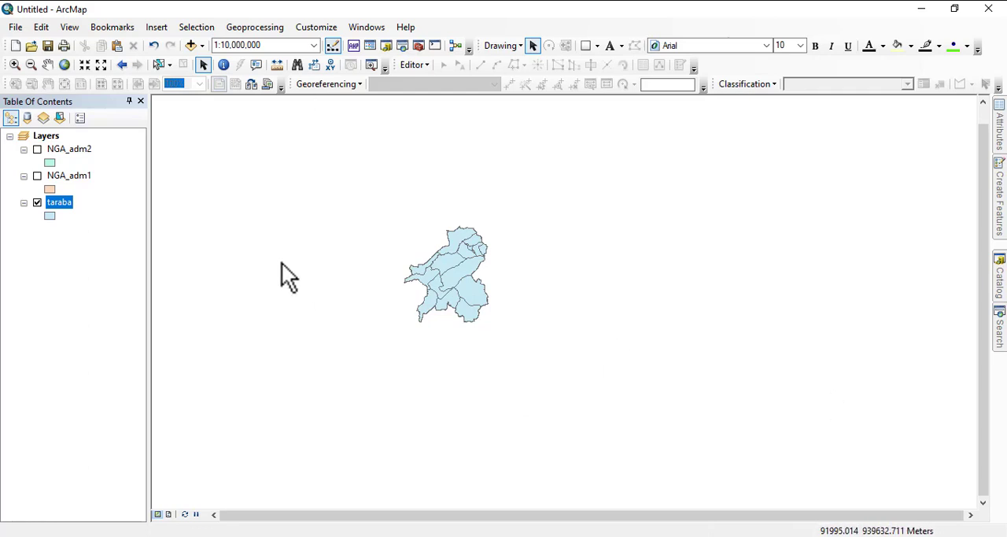
# - Remove the old taraba layer from the map
pyautogui.rightClick(60, 202)
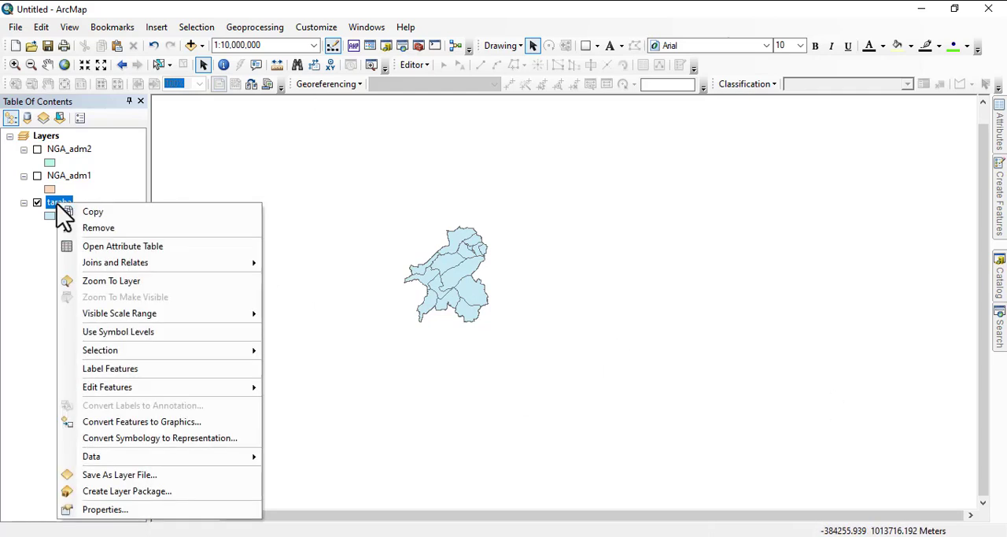
pyautogui.click(97, 227)
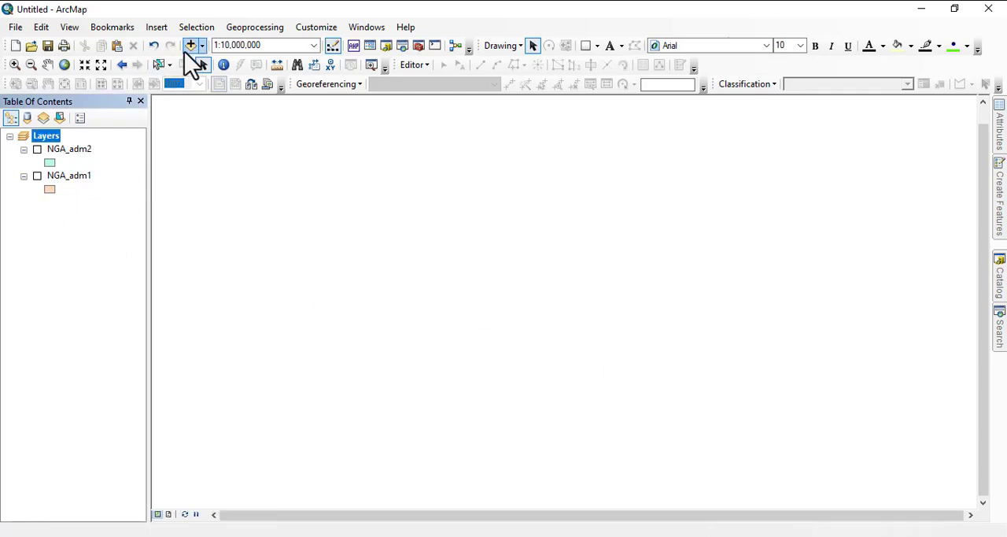
# - Add the taraba shapefile from Folder Connections > C:\yerk > taraba
pyautogui.click(192, 44)
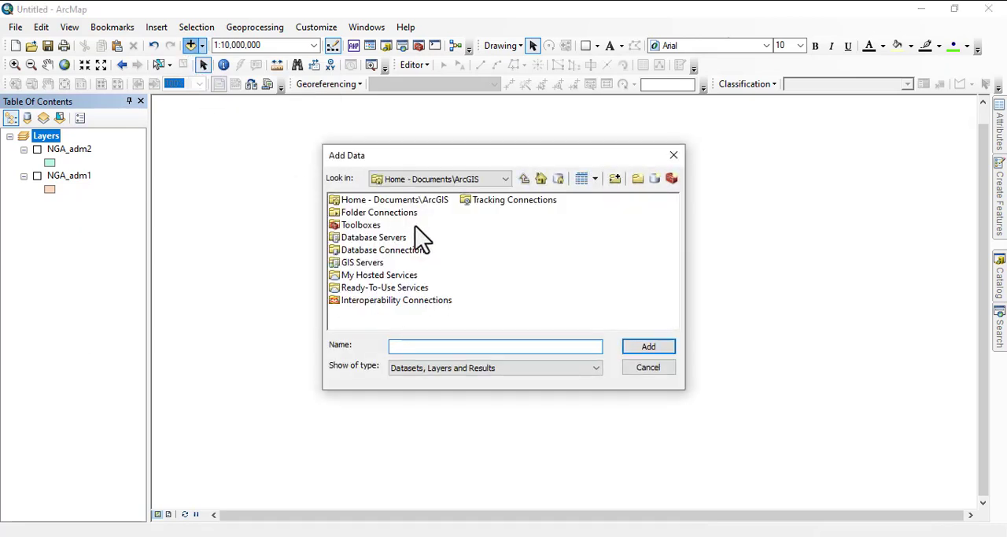
pyautogui.doubleClick(379, 211)
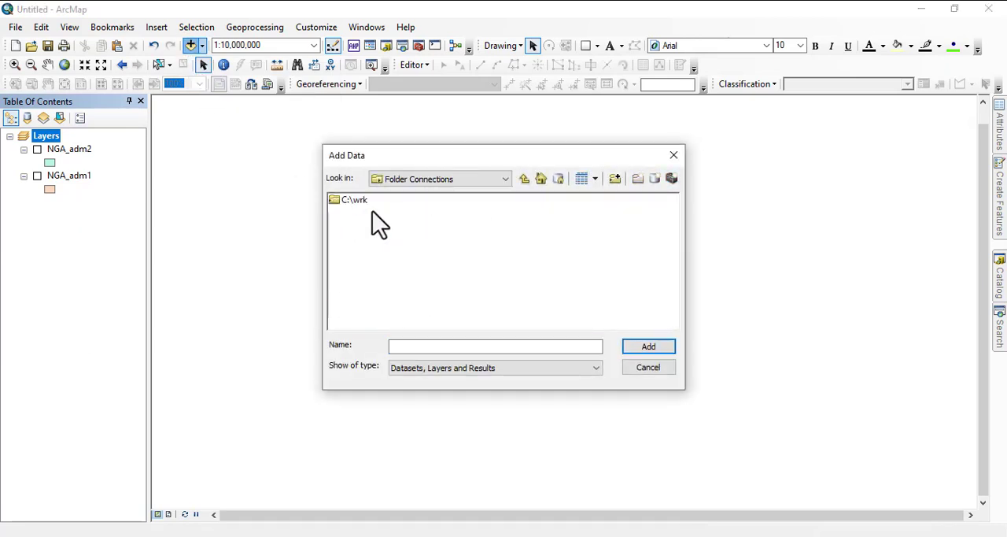
pyautogui.doubleClick(349, 199)
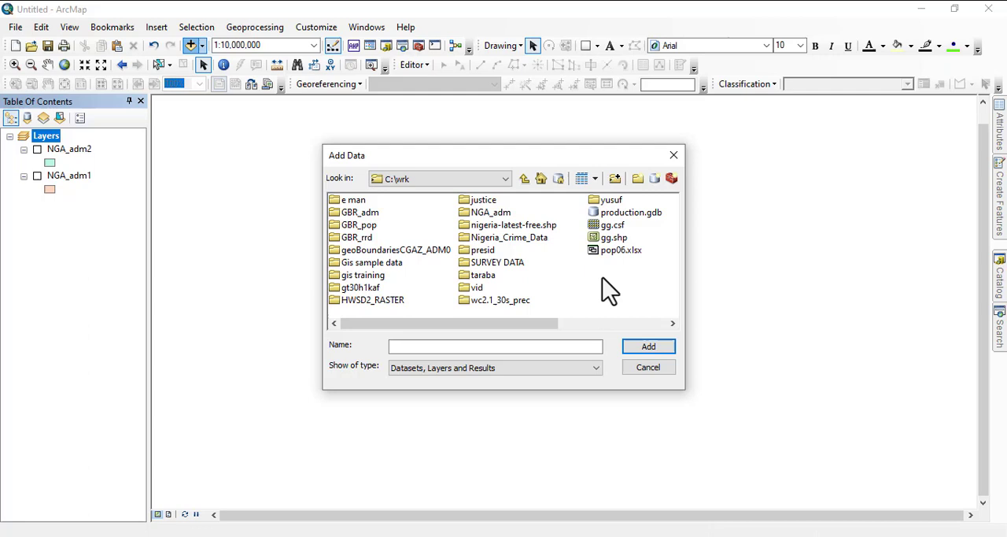
pyautogui.moveTo(482, 283)
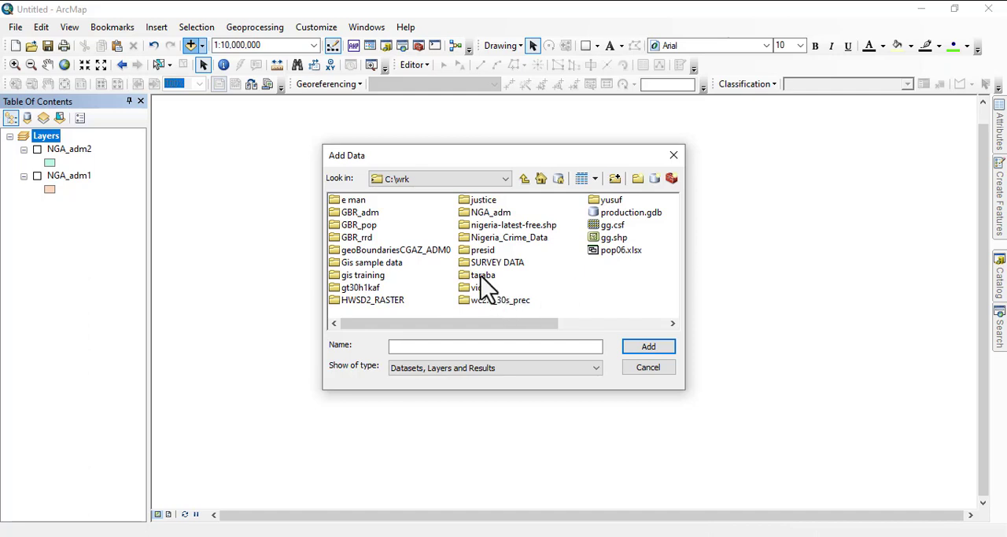
pyautogui.doubleClick(480, 273)
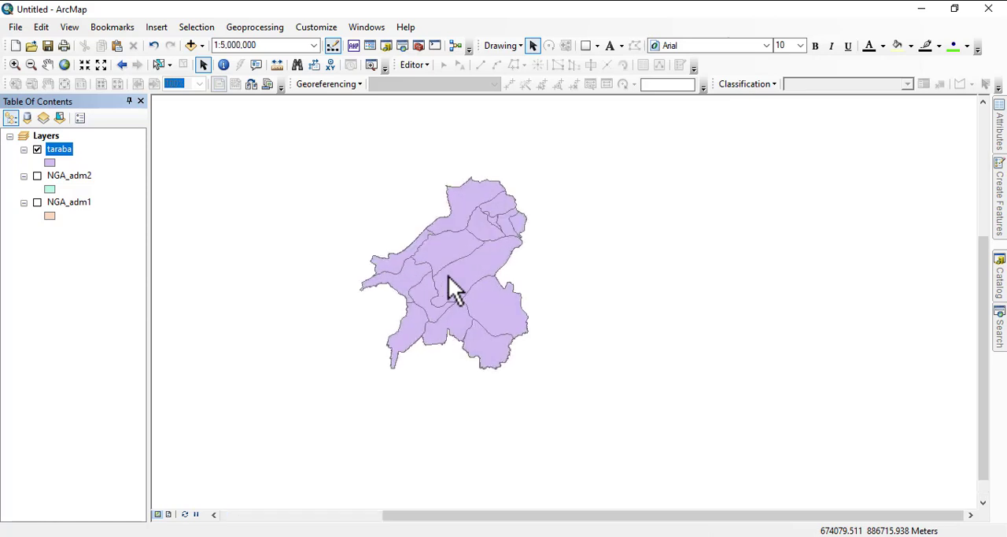
pyautogui.moveTo(739, 464)
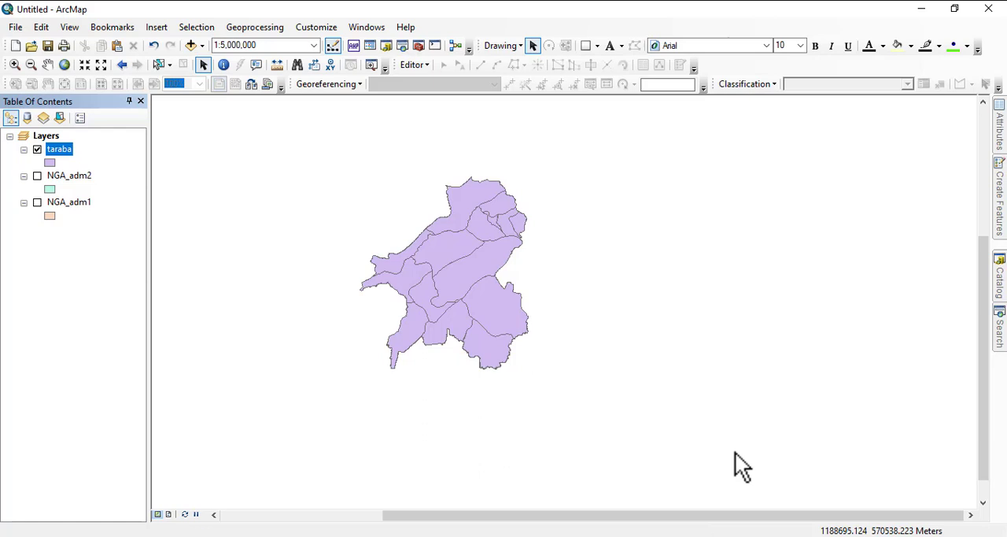
pyautogui.moveTo(132, 271)
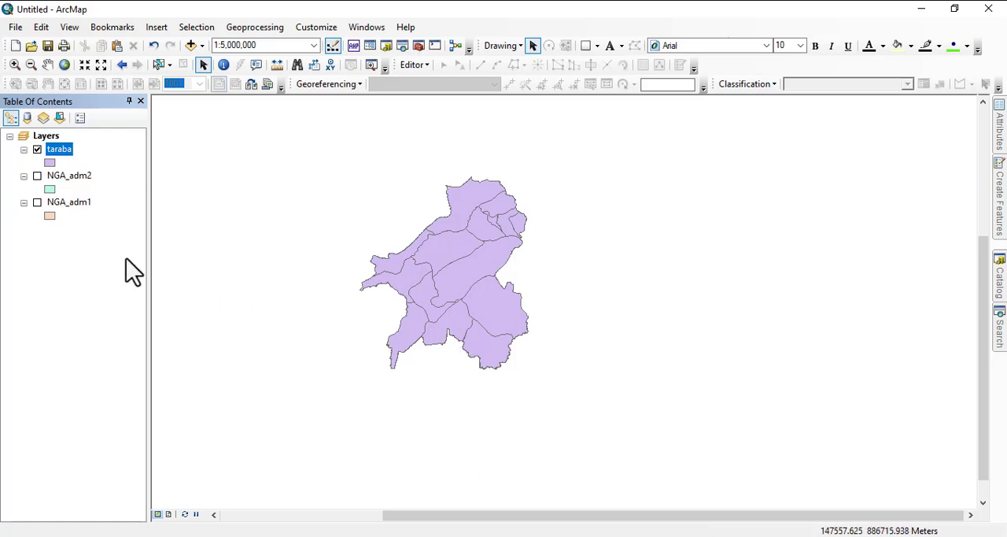
# - Show the taraba attribute table of 15 districts and shift the Table window left
pyautogui.rightClick(60, 148)
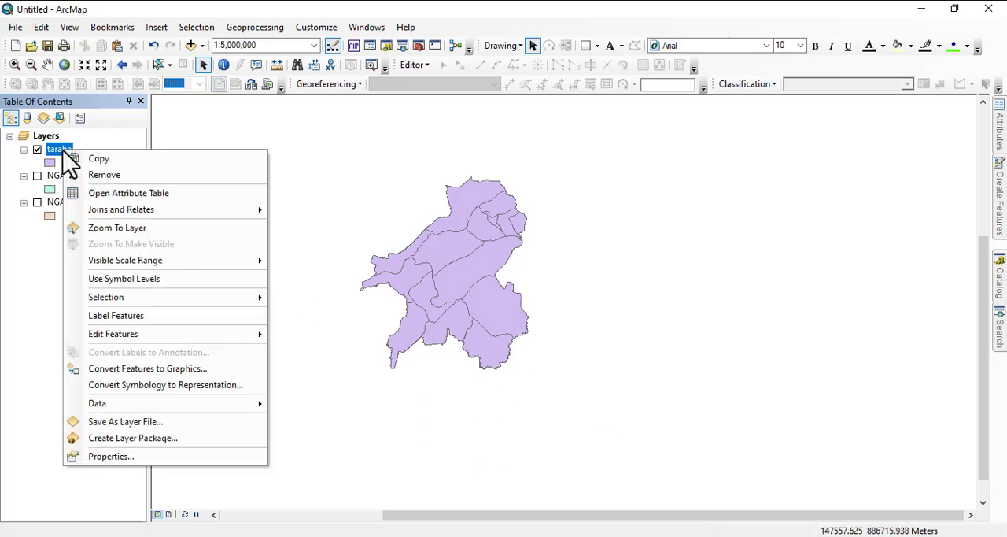
pyautogui.moveTo(99, 157)
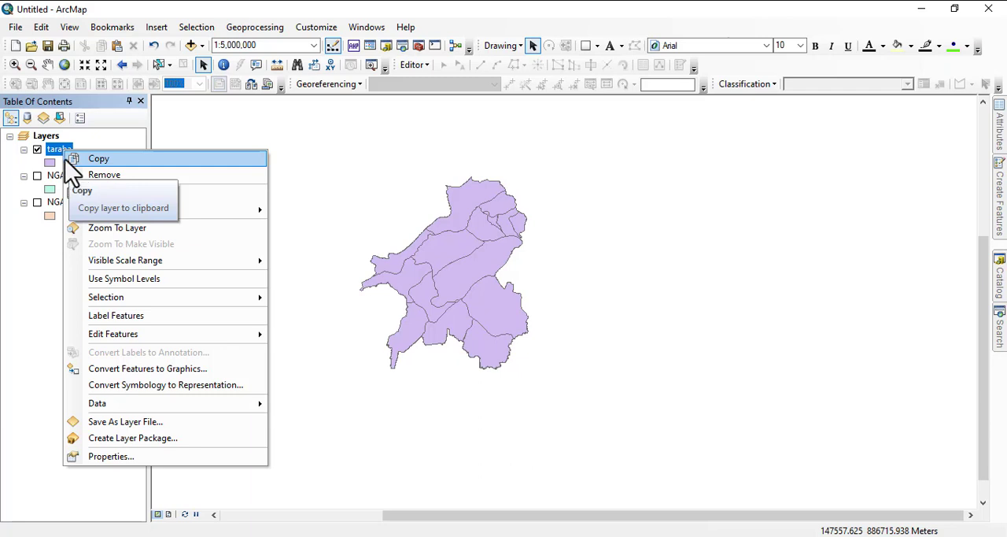
pyautogui.moveTo(129, 192)
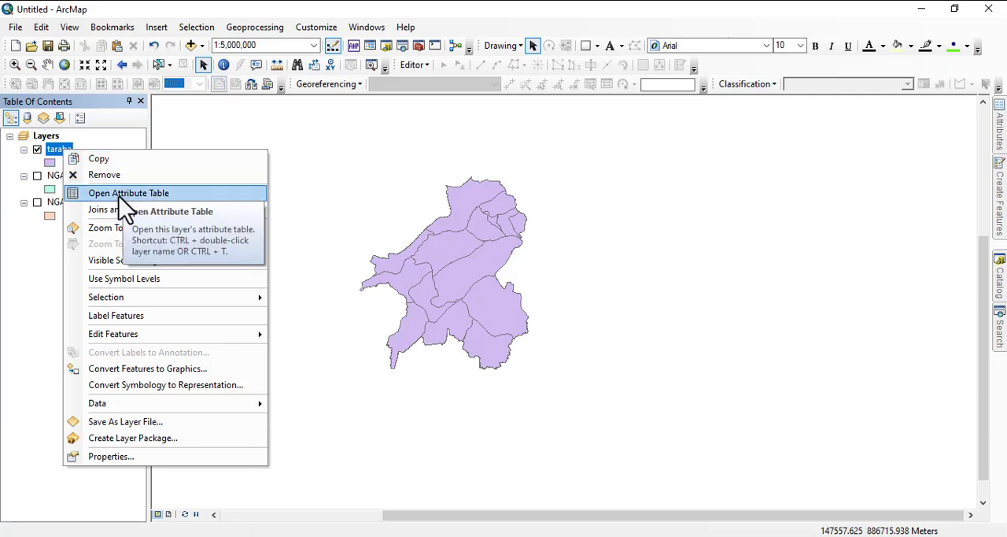
pyautogui.click(129, 192)
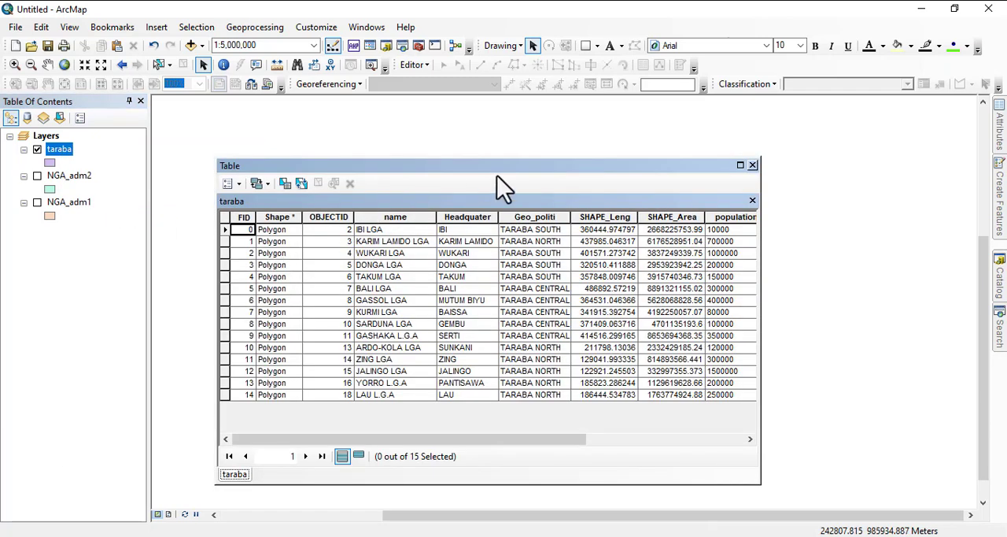
pyautogui.moveTo(504, 165); pyautogui.dragTo(480, 142)
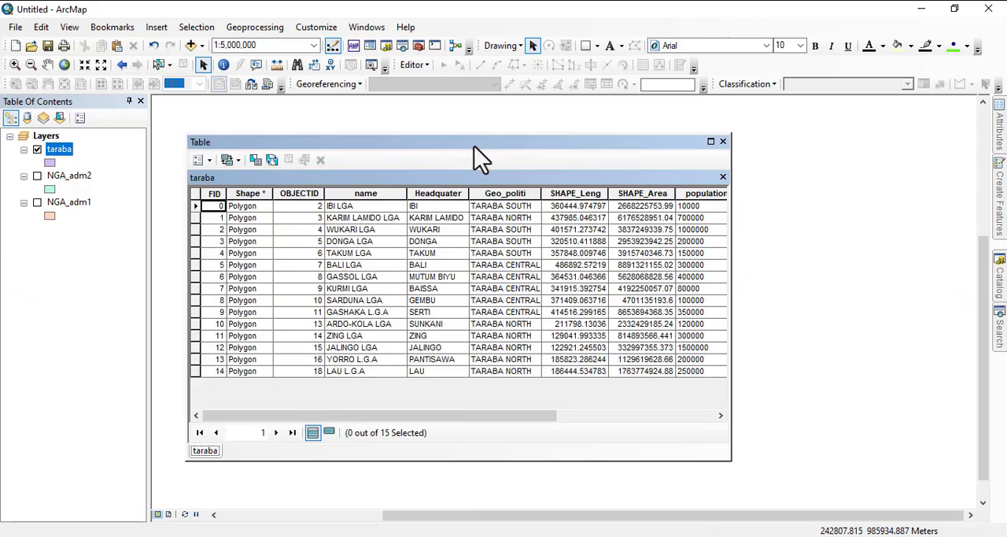
pyautogui.moveTo(377, 280)
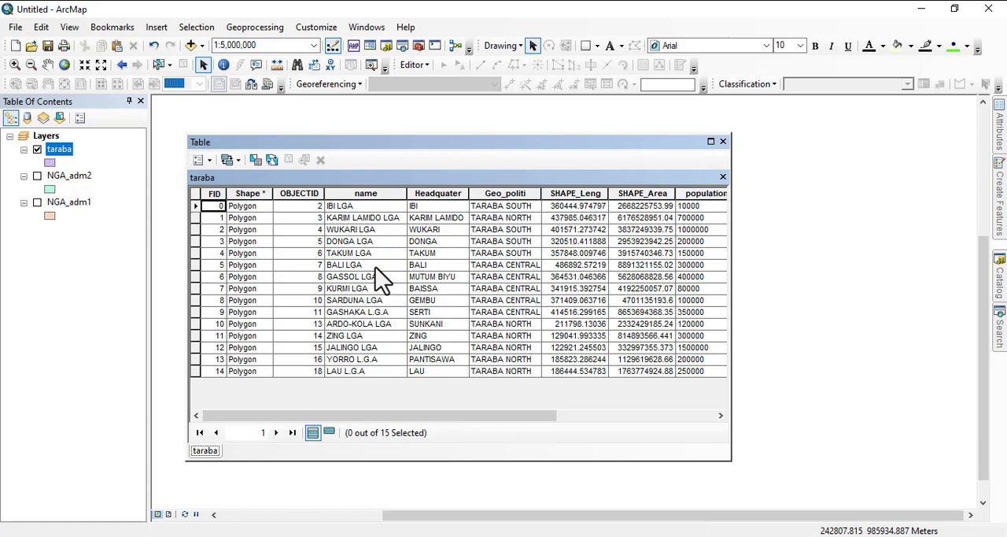
pyautogui.moveTo(417, 156)
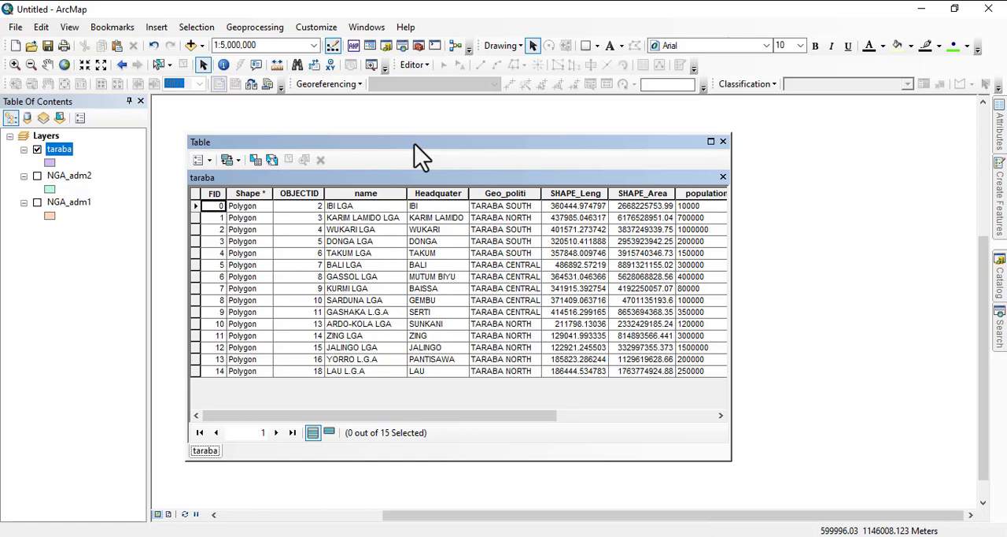
pyautogui.moveTo(366, 191)
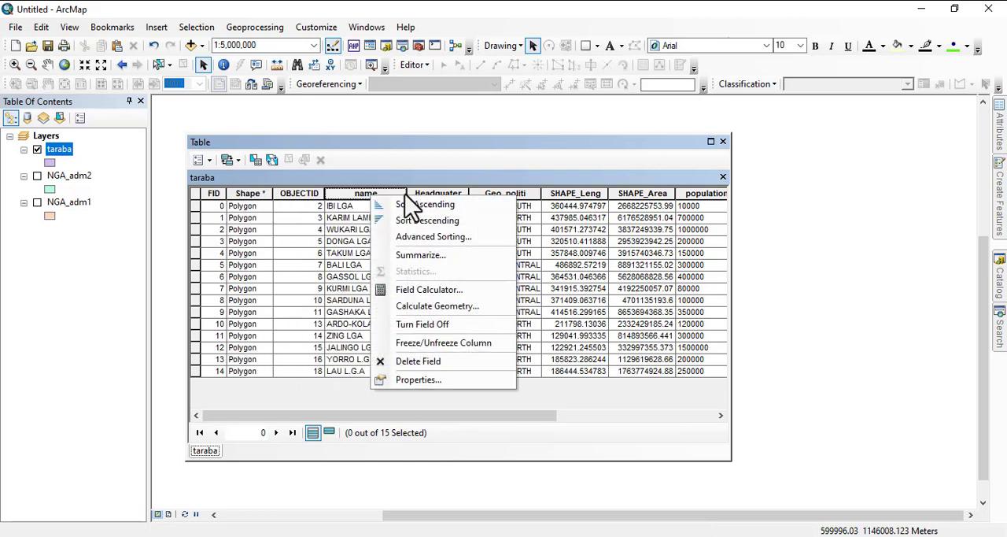
# - Browse the context menus of the name, OBJECTID and Geo_politi column headers without sorting
pyautogui.click(424, 204)
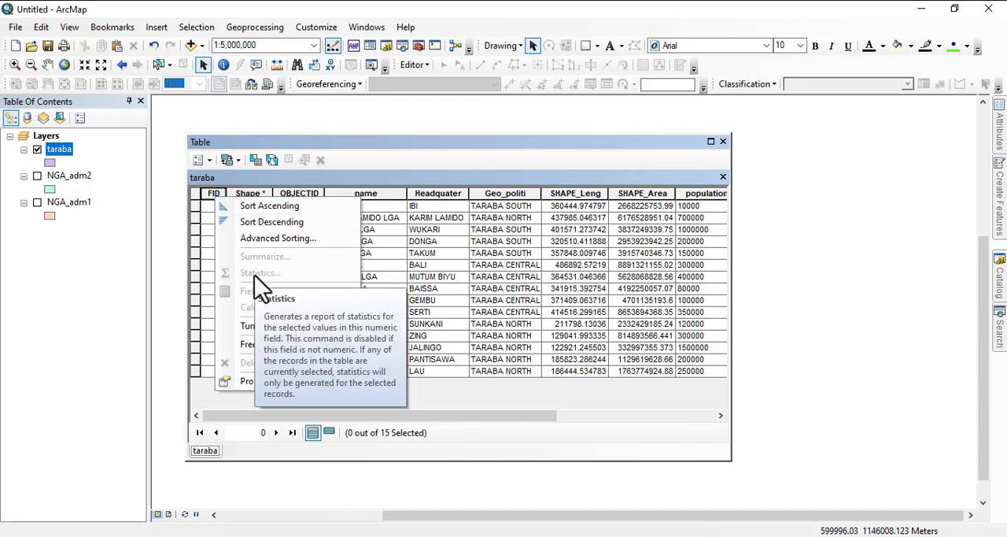
pyautogui.moveTo(274, 291)
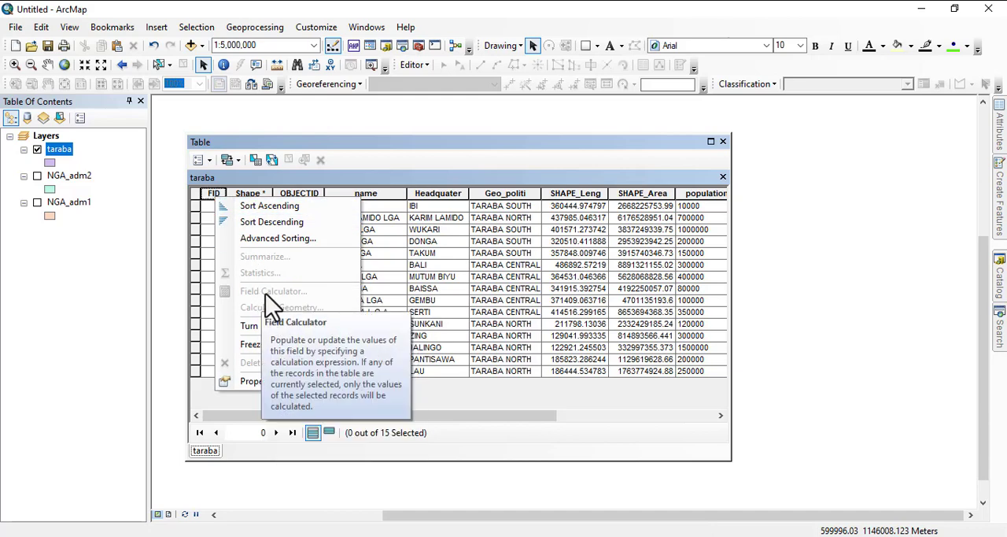
pyautogui.moveTo(245, 260)
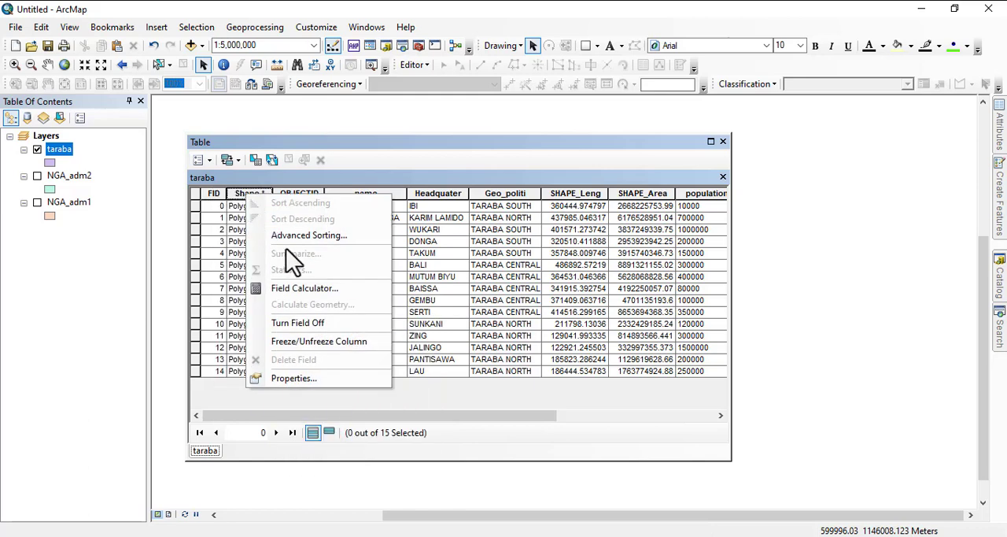
pyautogui.moveTo(299, 264)
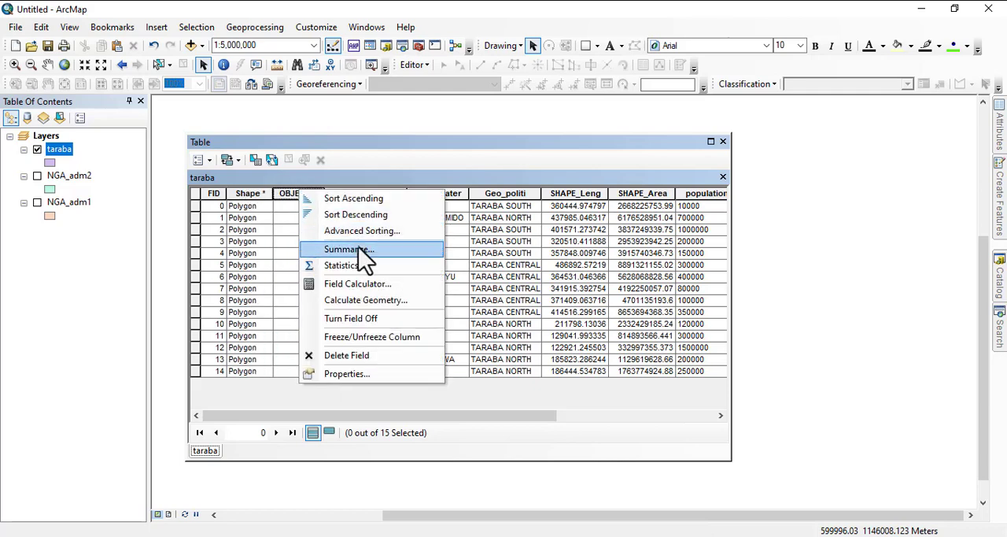
pyautogui.moveTo(365, 220)
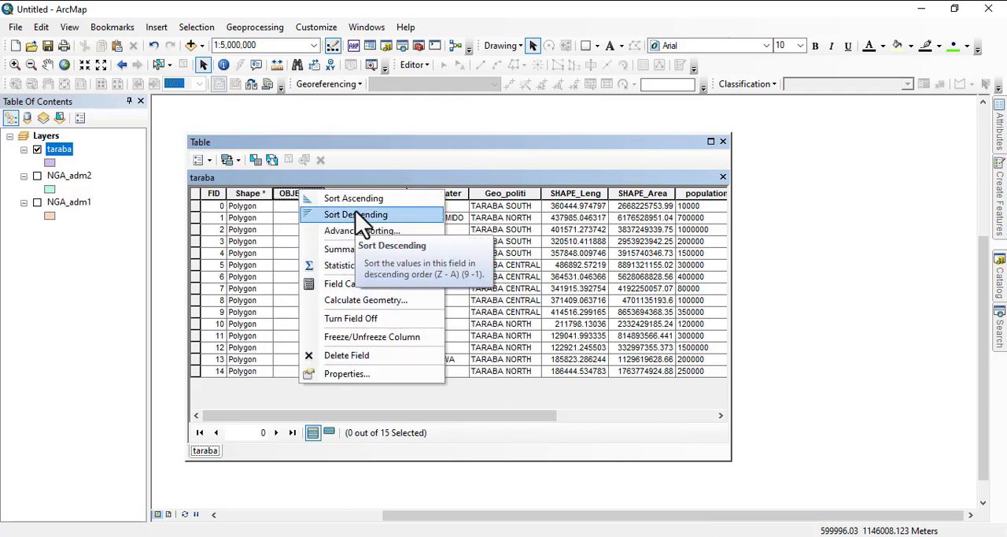
pyautogui.click(352, 214)
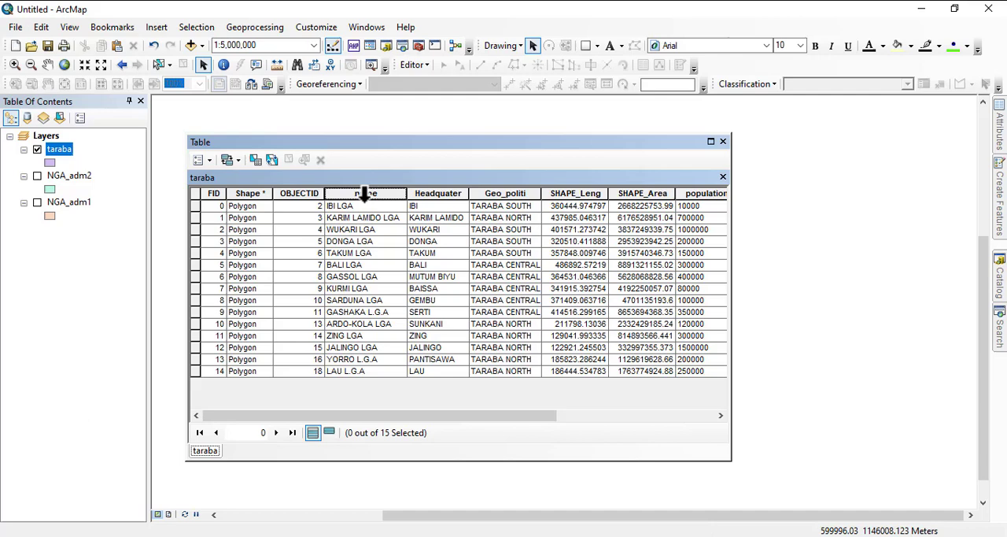
pyautogui.rightClick(365, 192)
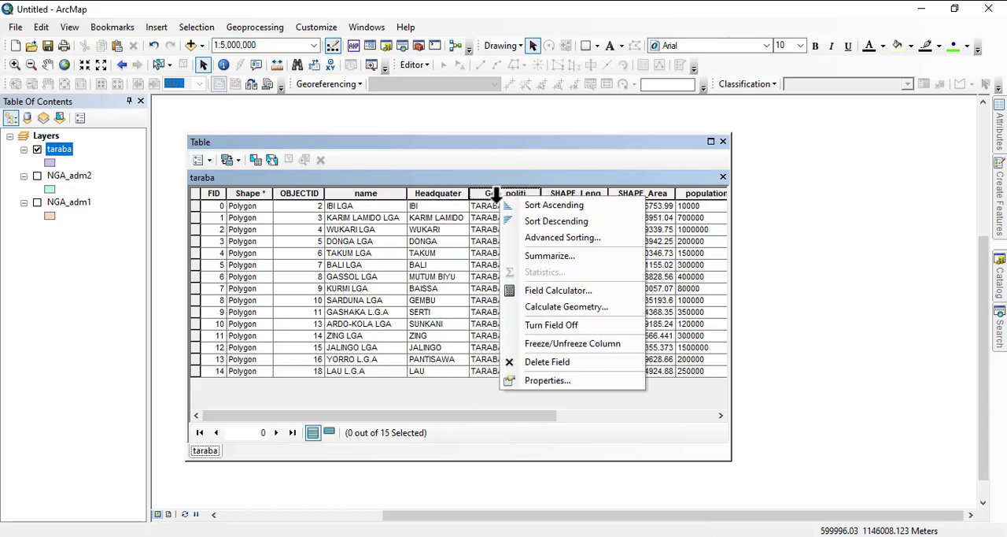
pyautogui.moveTo(669, 271)
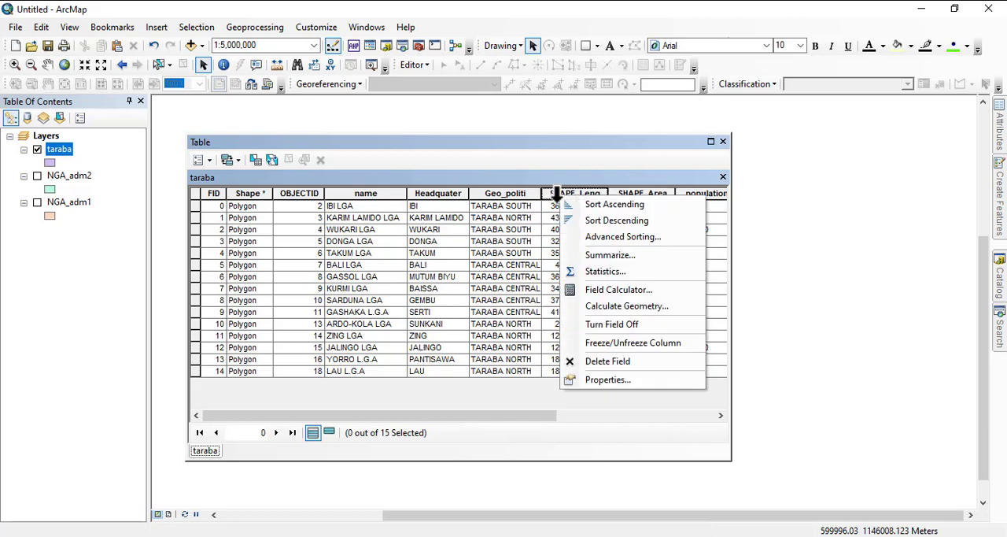
pyautogui.moveTo(604, 271)
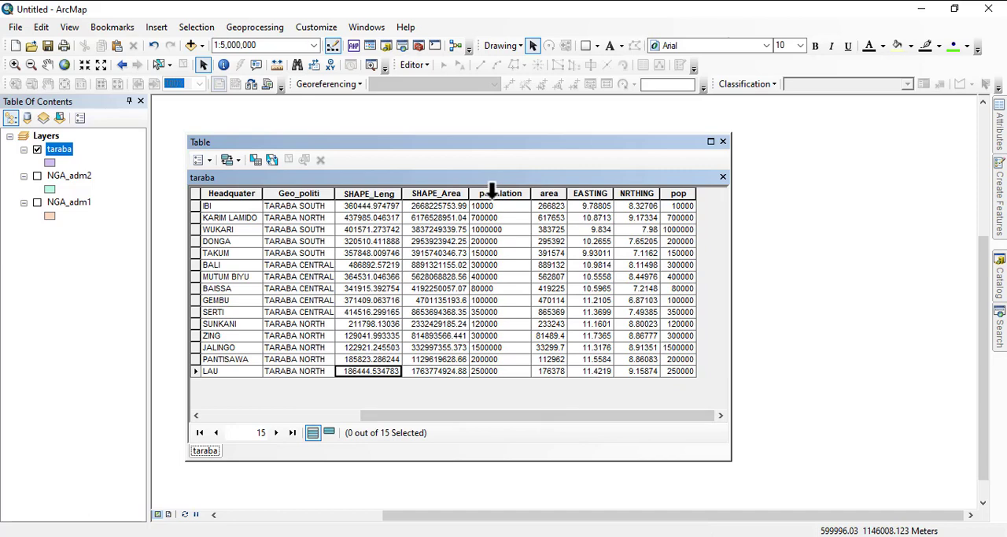
# - Inspect the field options of the population and pop columns, ending on population
pyautogui.rightClick(491, 192)
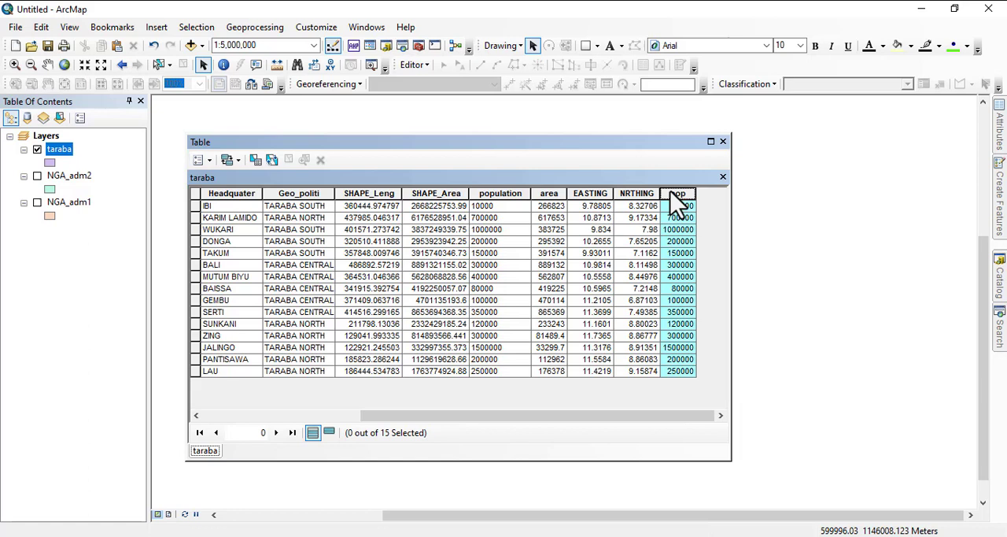
pyautogui.rightClick(678, 192)
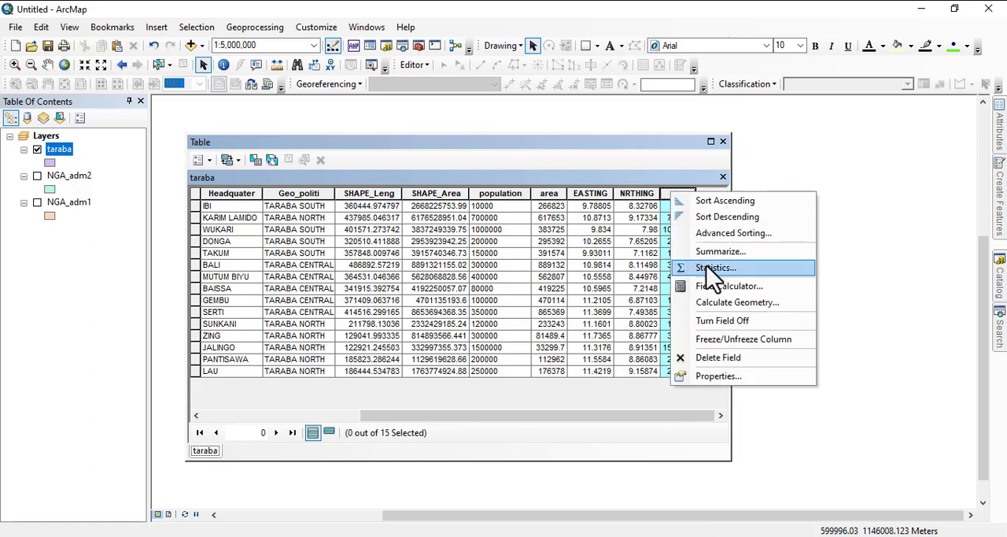
pyautogui.moveTo(628, 283)
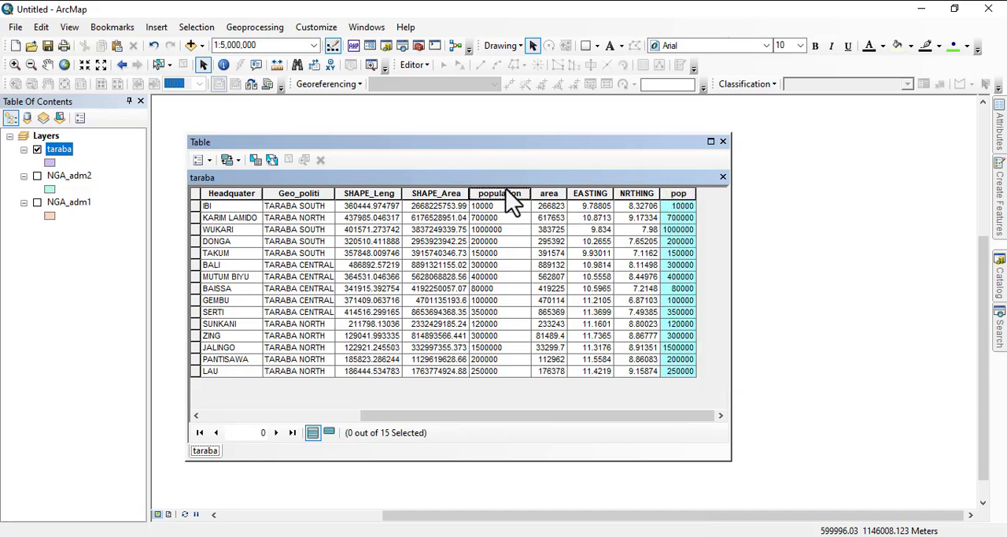
pyautogui.rightClick(500, 192)
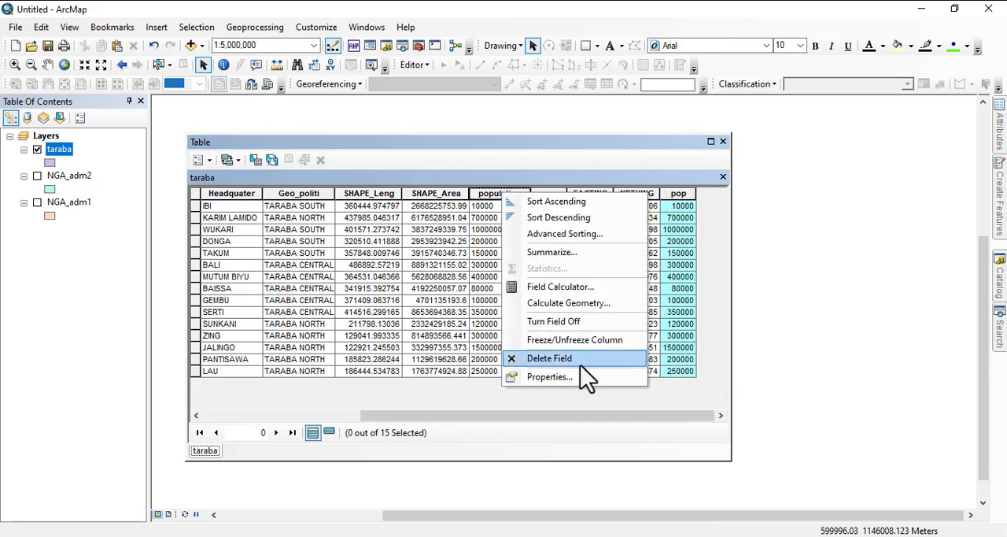
pyautogui.click(552, 376)
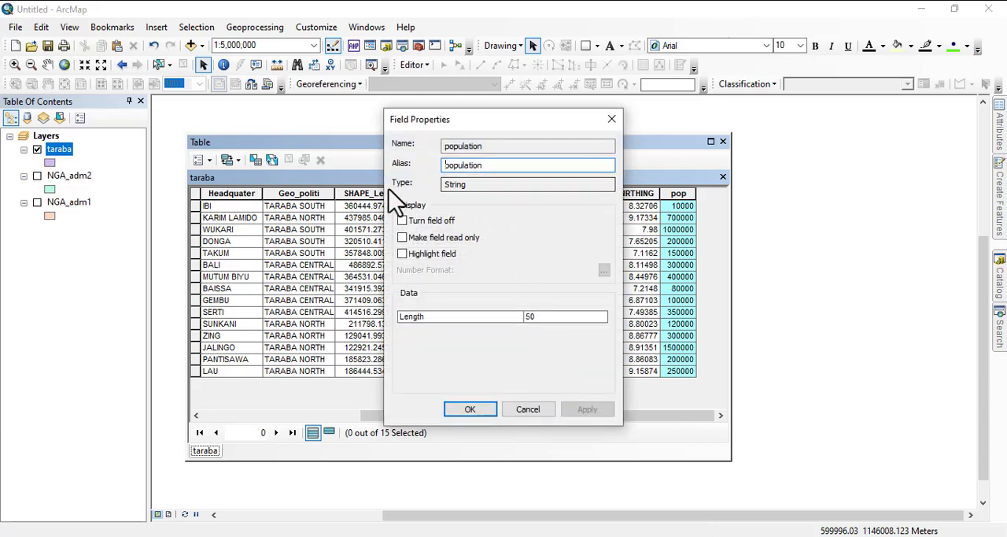
pyautogui.moveTo(402, 201)
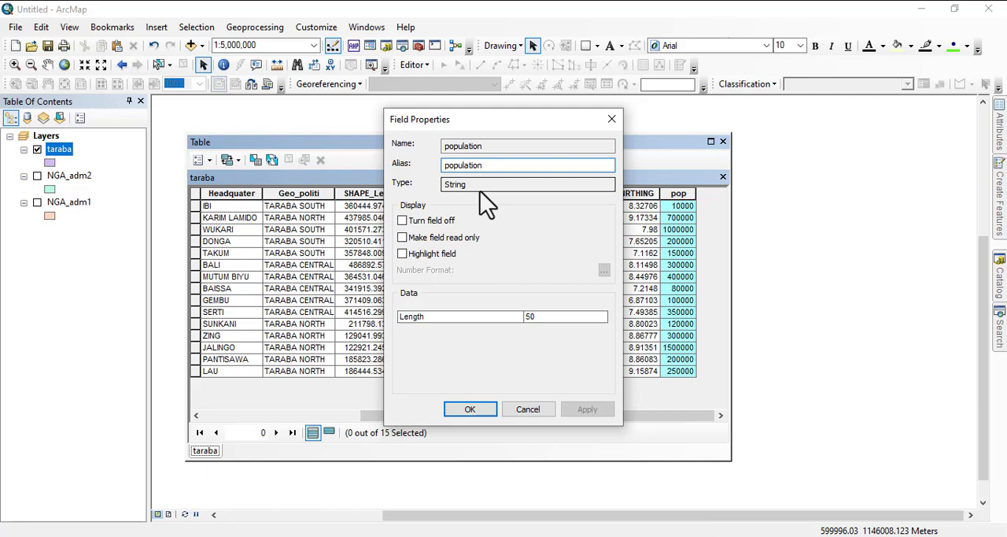
pyautogui.click(471, 409)
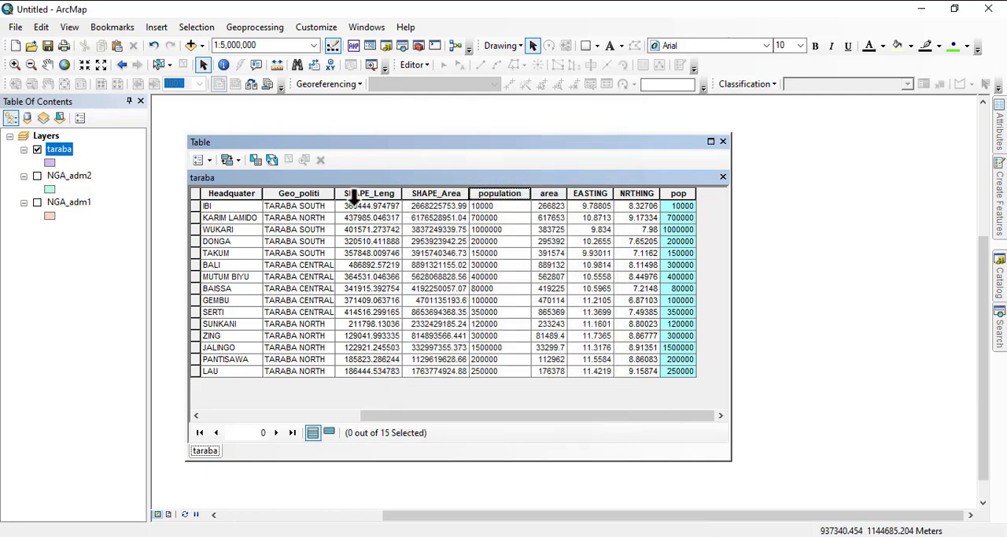
pyautogui.rightClick(231, 192)
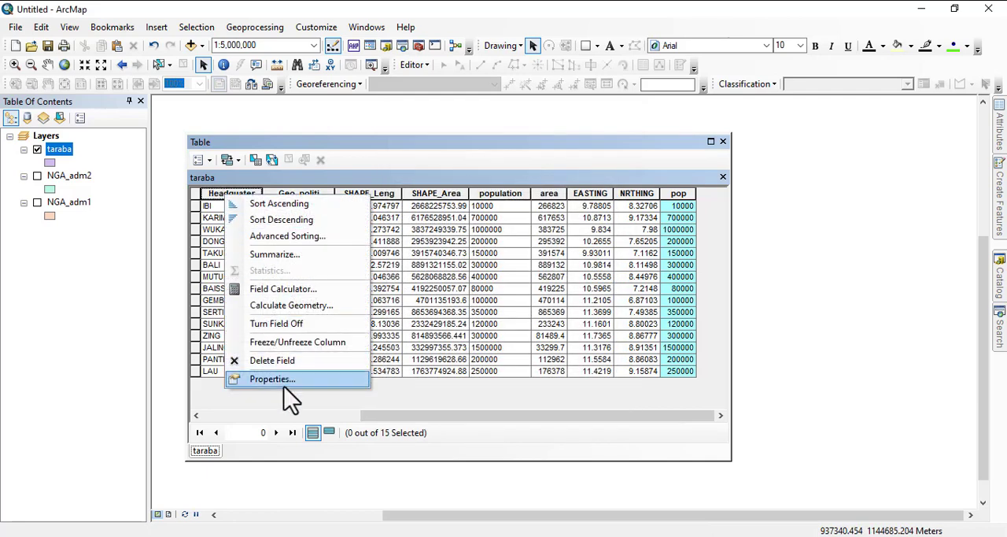
pyautogui.click(271, 378)
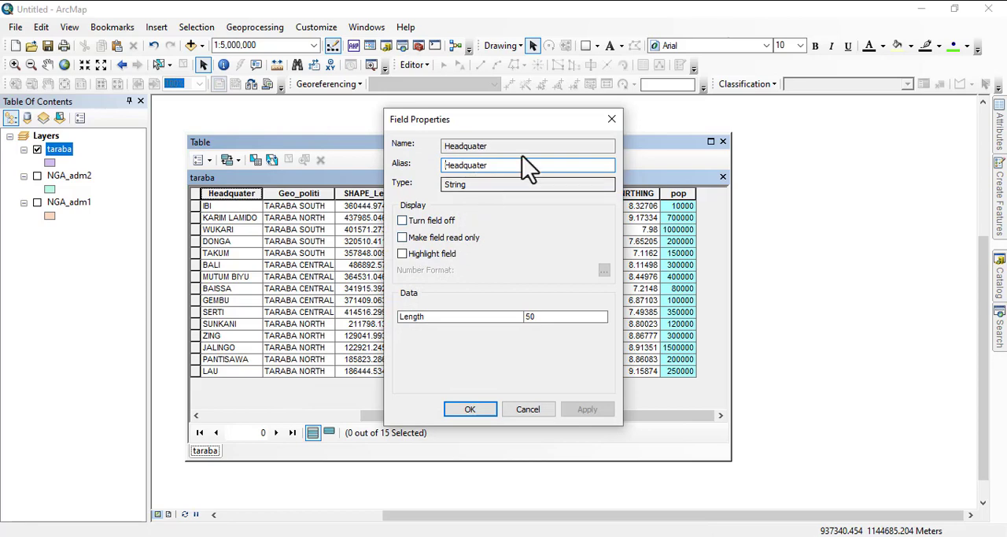
pyautogui.rightClick(299, 192)
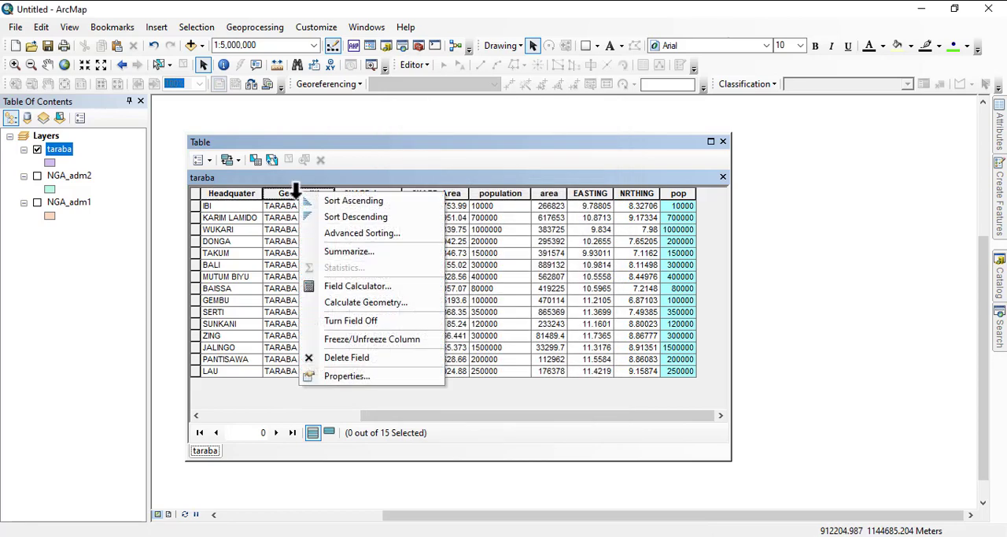
pyautogui.click(347, 376)
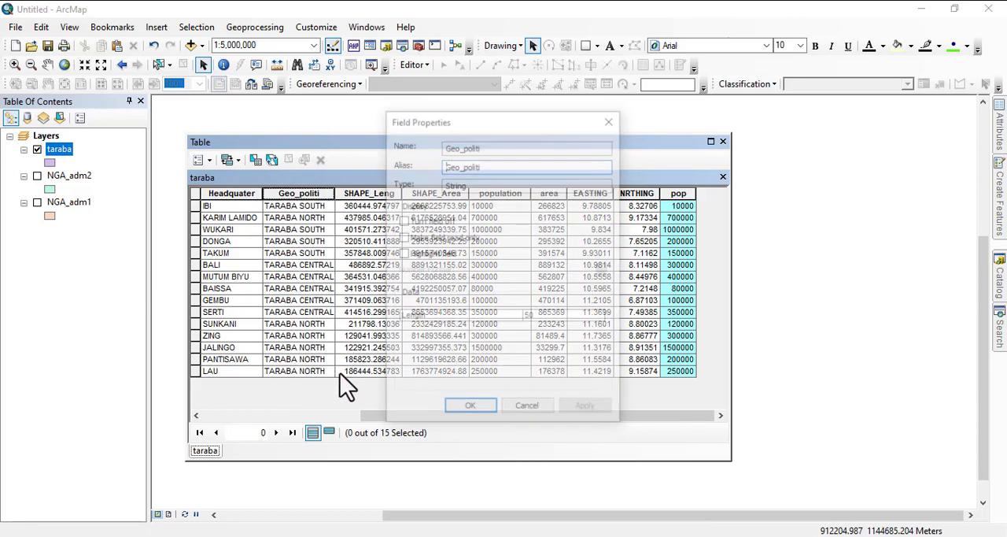
pyautogui.click(470, 404)
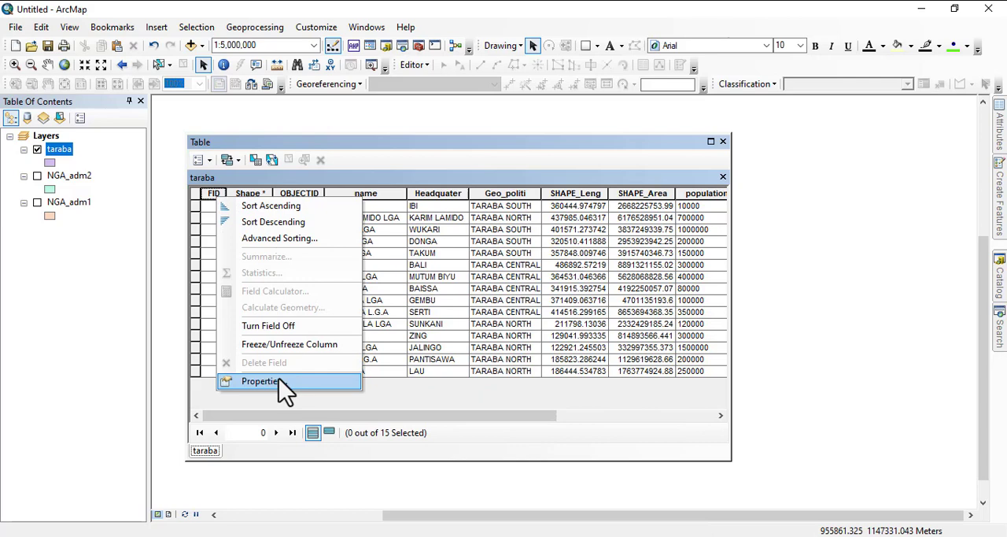
pyautogui.click(258, 380)
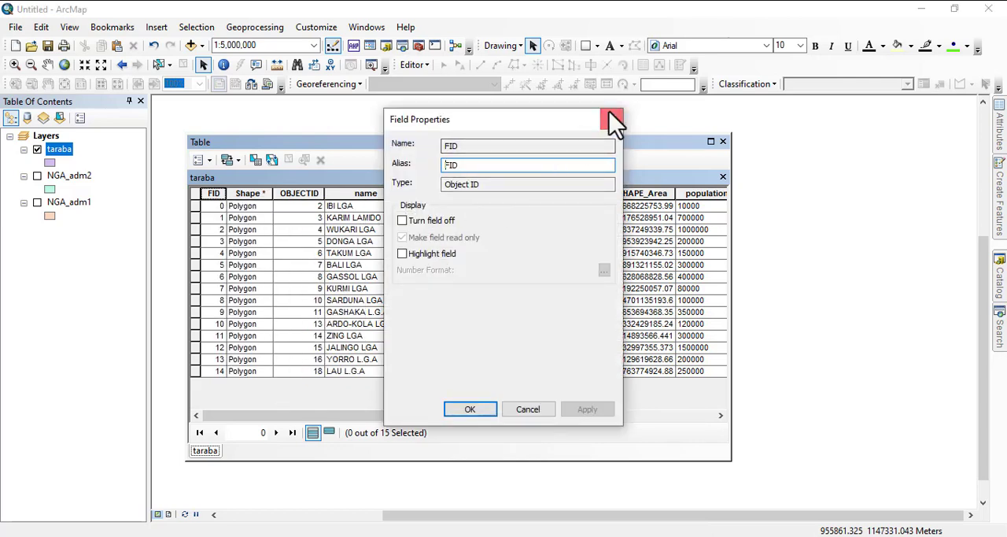
pyautogui.click(607, 119)
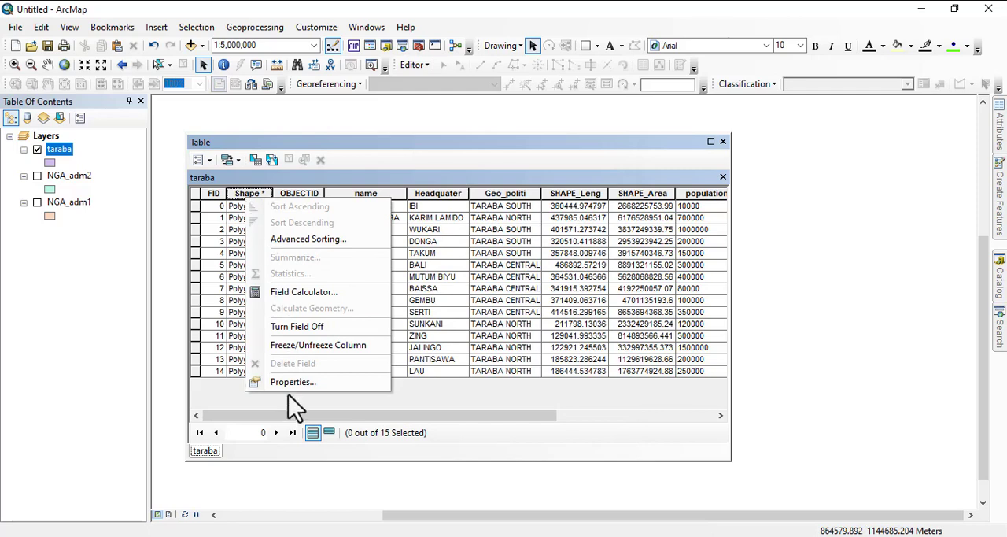
pyautogui.click(293, 381)
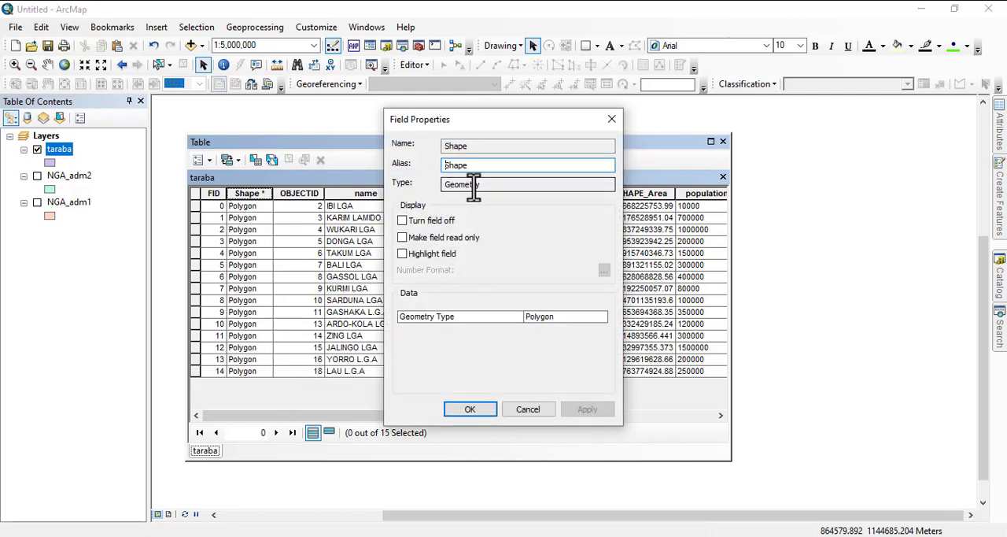
pyautogui.click(469, 409)
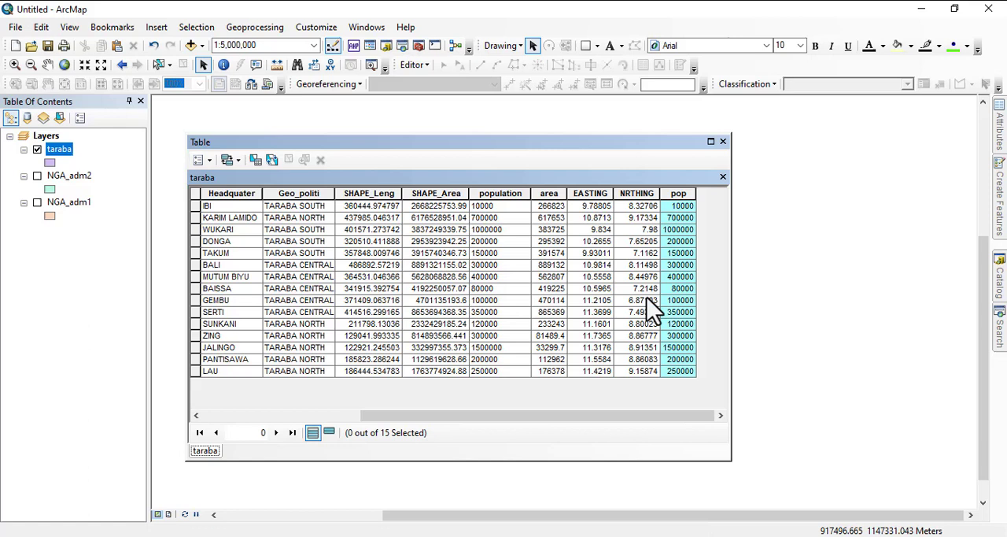
pyautogui.moveTo(676, 299)
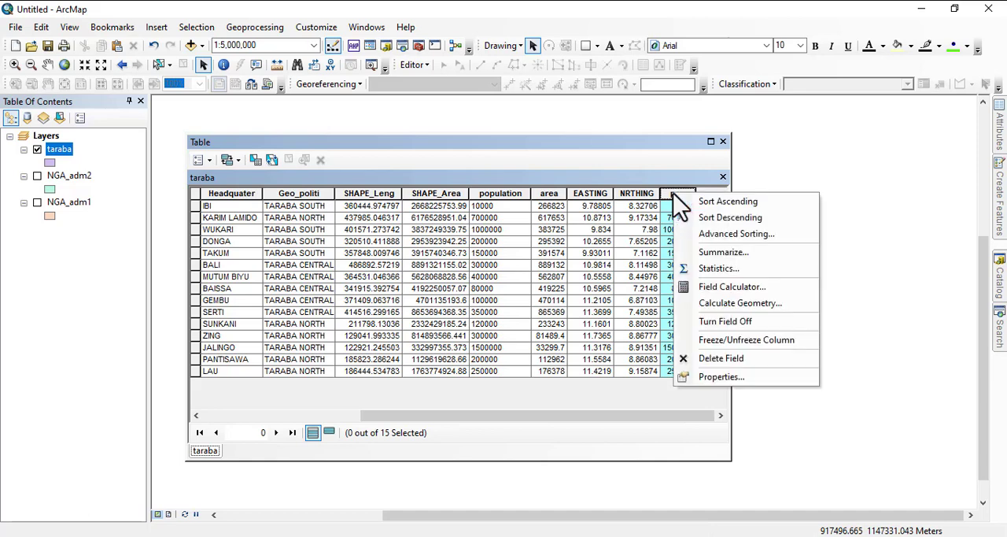
pyautogui.click(719, 267)
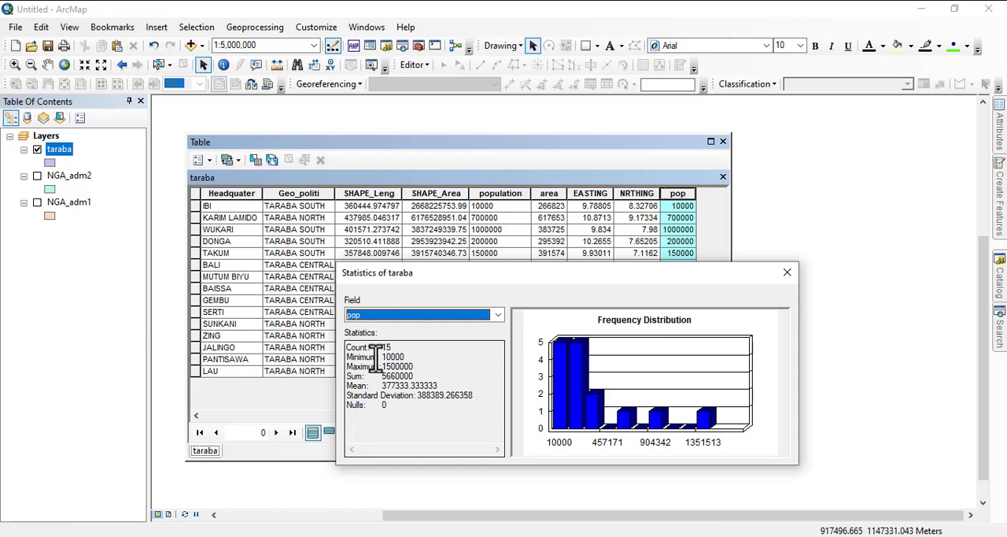
pyautogui.moveTo(365, 338)
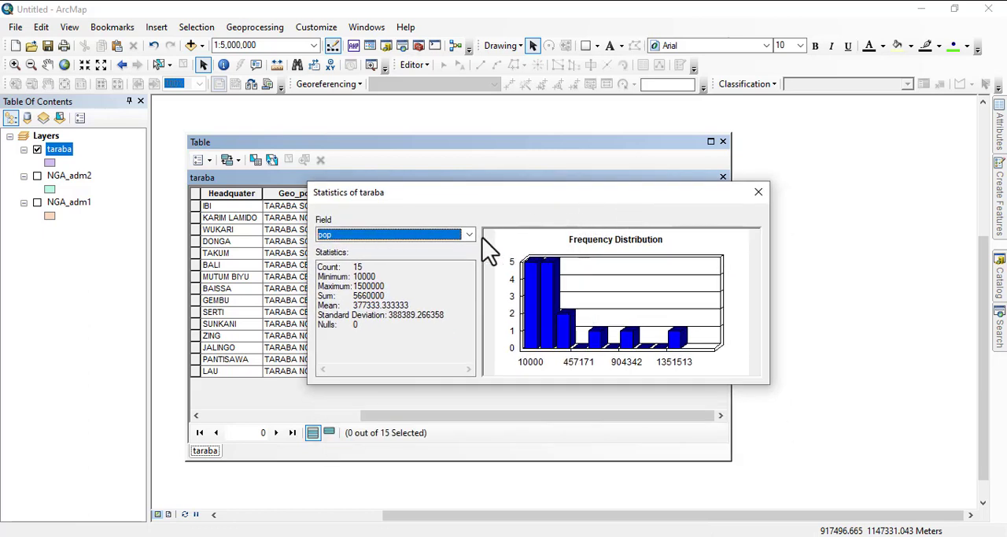
pyautogui.moveTo(449, 239)
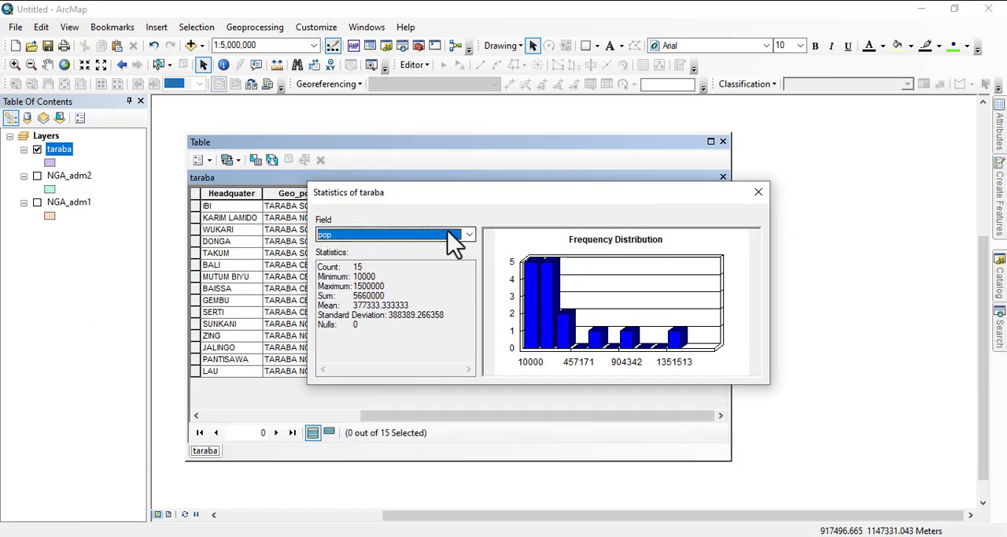
pyautogui.click(467, 235)
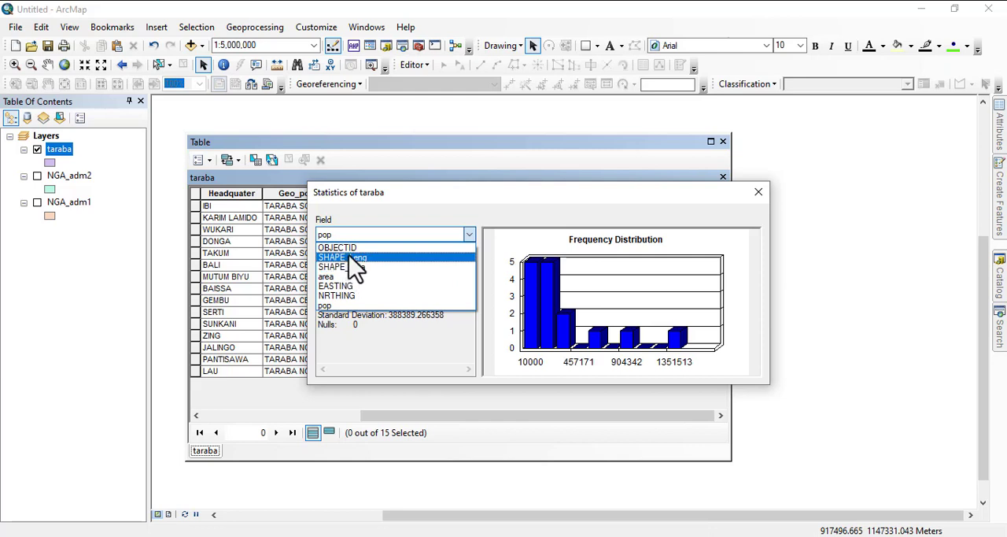
pyautogui.moveTo(349, 296)
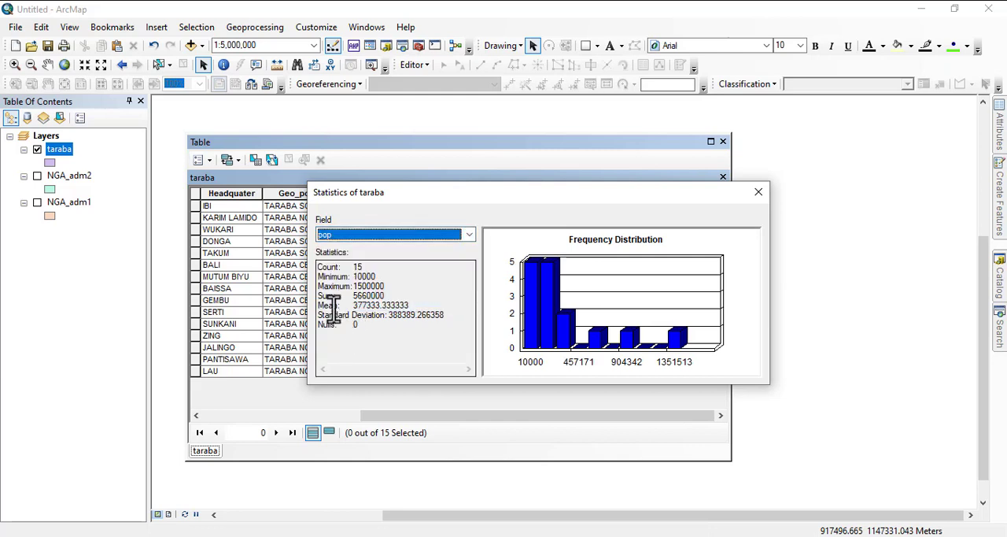
pyautogui.moveTo(385, 280)
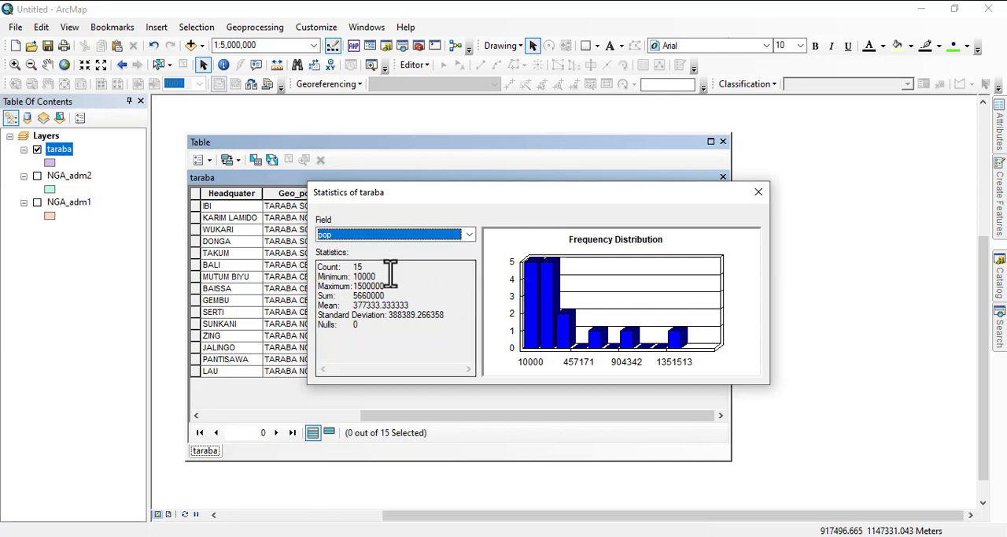
pyautogui.moveTo(381, 280)
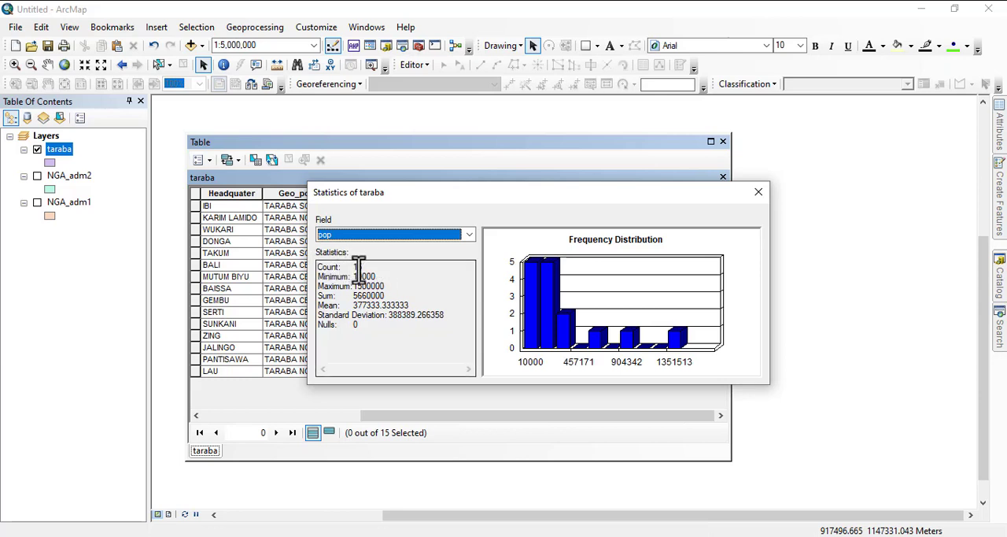
pyautogui.moveTo(353, 274)
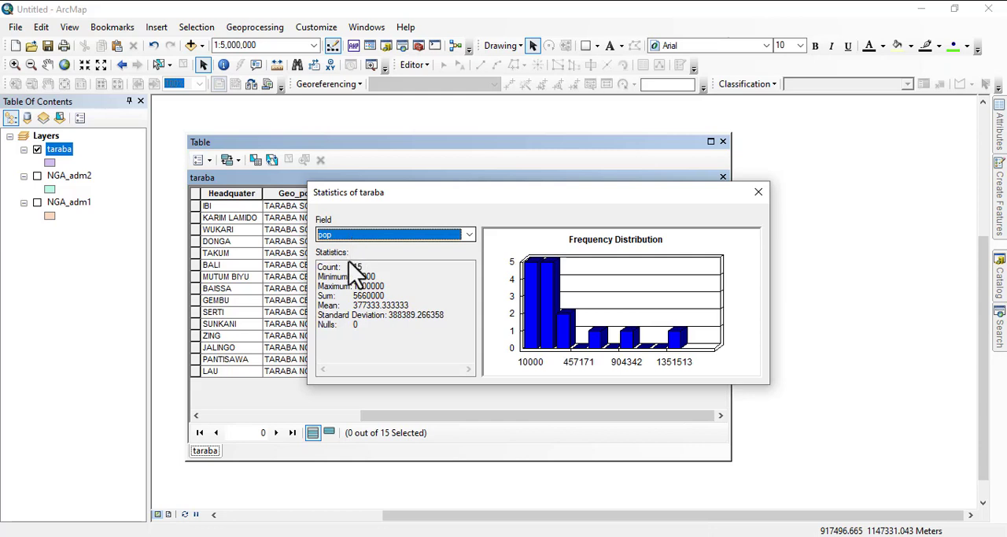
pyautogui.moveTo(362, 275)
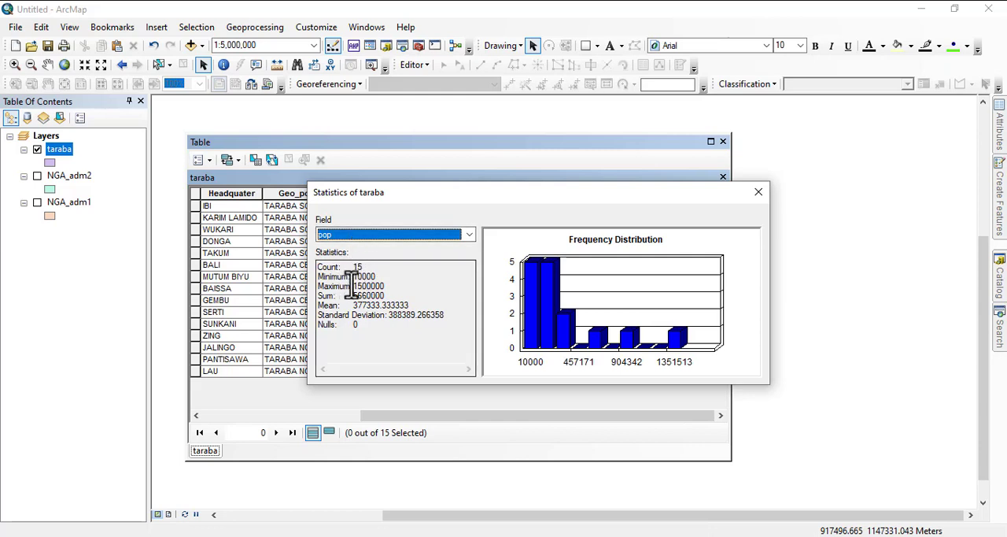
pyautogui.moveTo(358, 291)
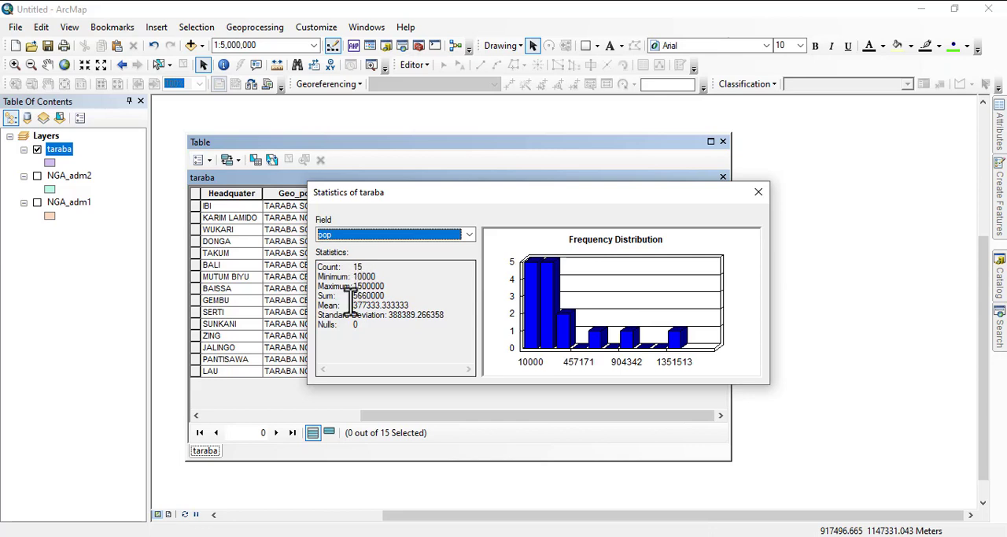
pyautogui.moveTo(365, 293)
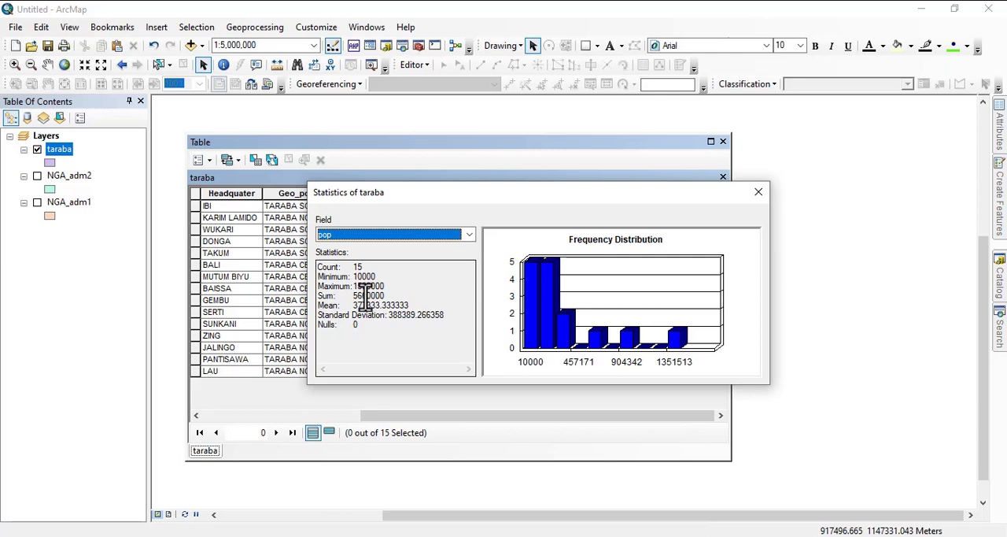
pyautogui.moveTo(365, 287)
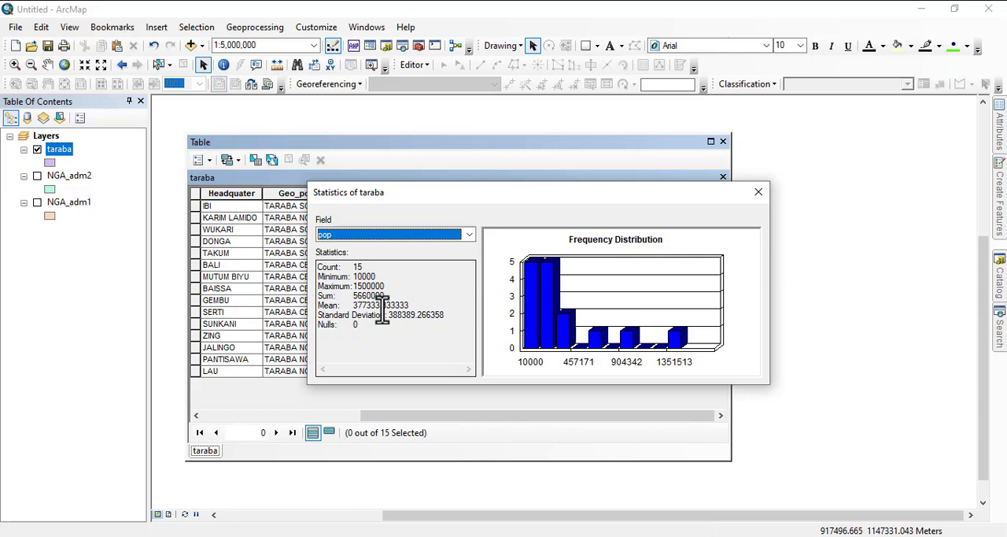
pyautogui.moveTo(363, 312)
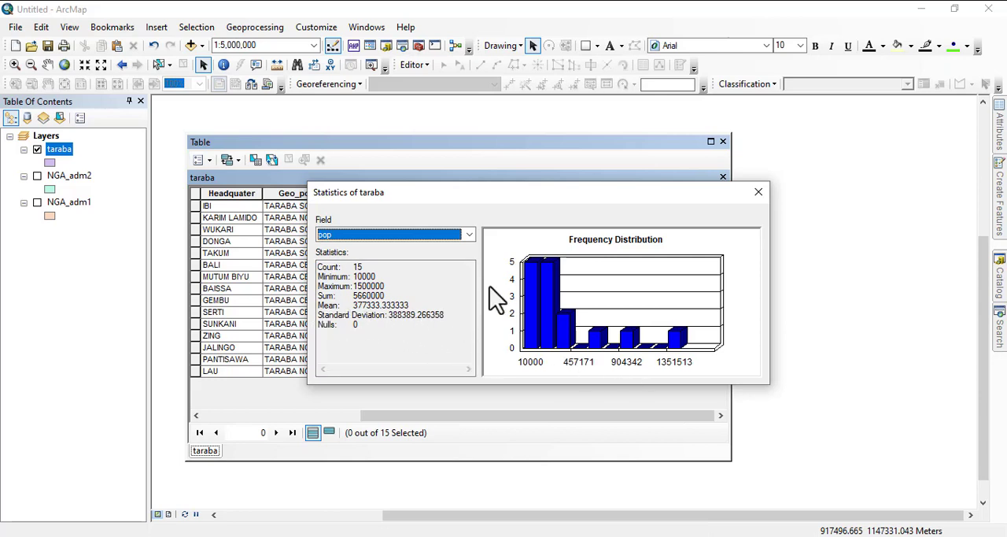
# - Compare statistics for the OBJECTID, SHAPE_Area and EASTING fields
pyautogui.click(465, 233)
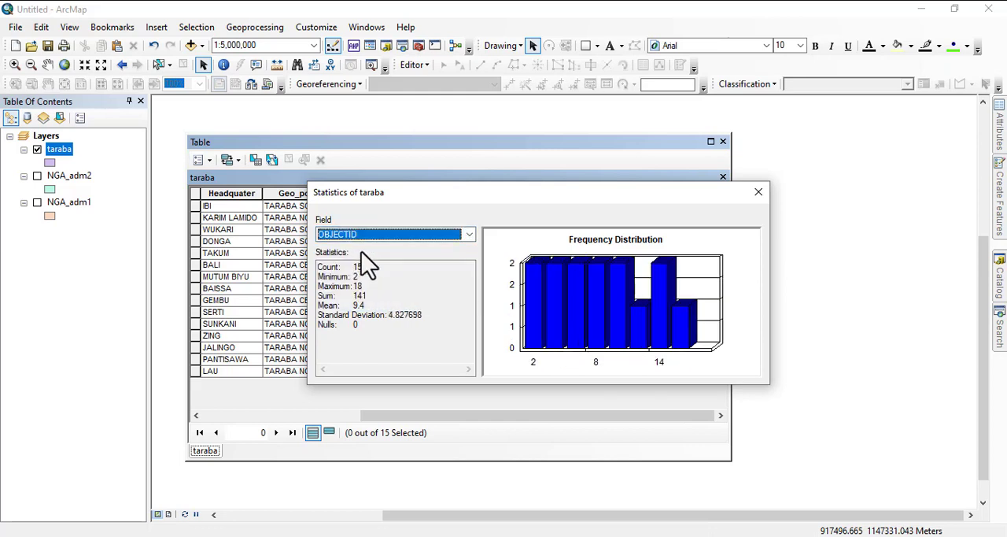
pyautogui.click(466, 233)
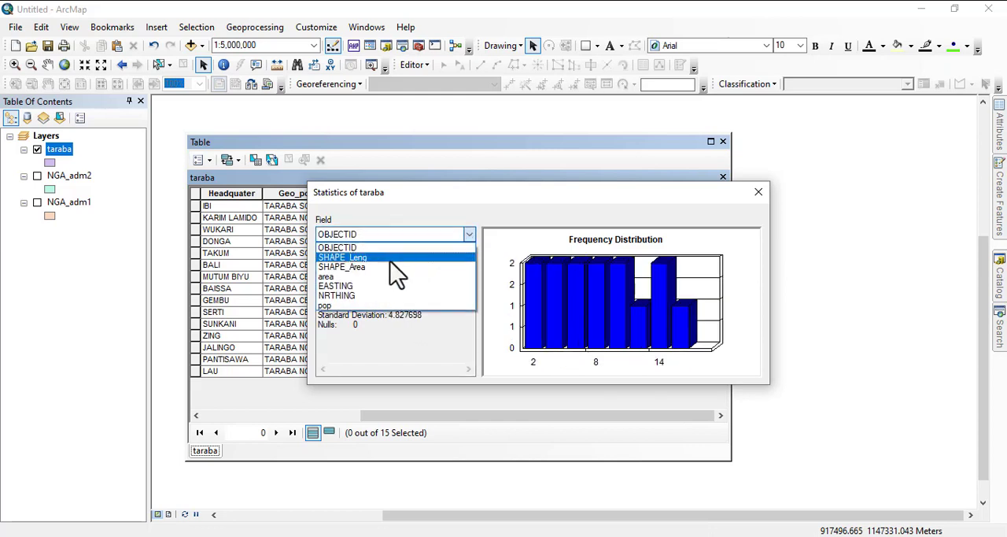
pyautogui.click(342, 258)
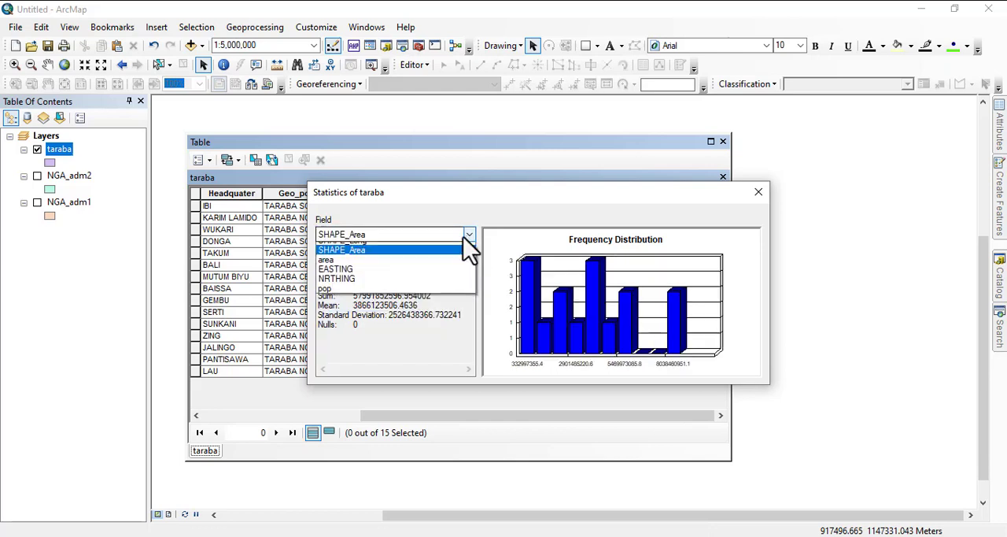
pyautogui.click(335, 268)
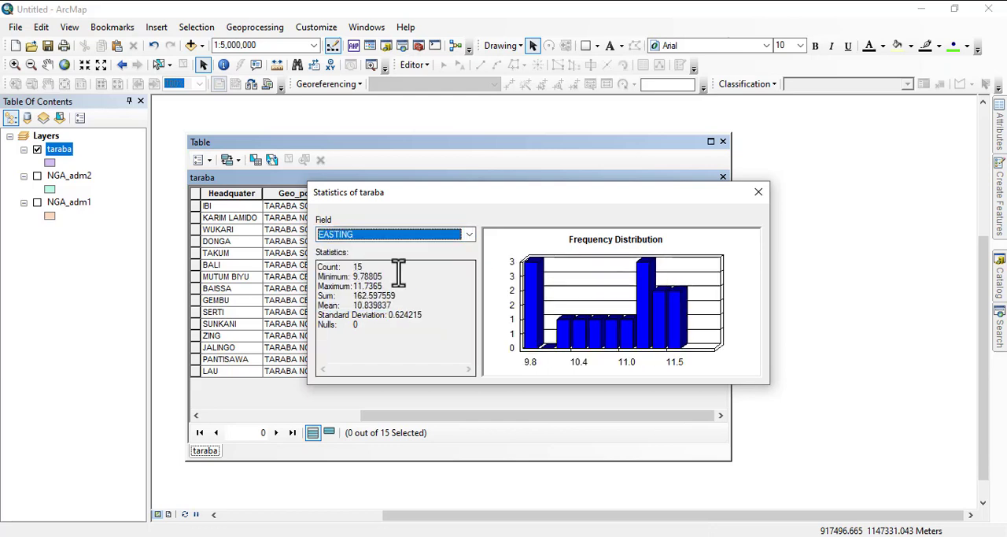
pyautogui.click(465, 232)
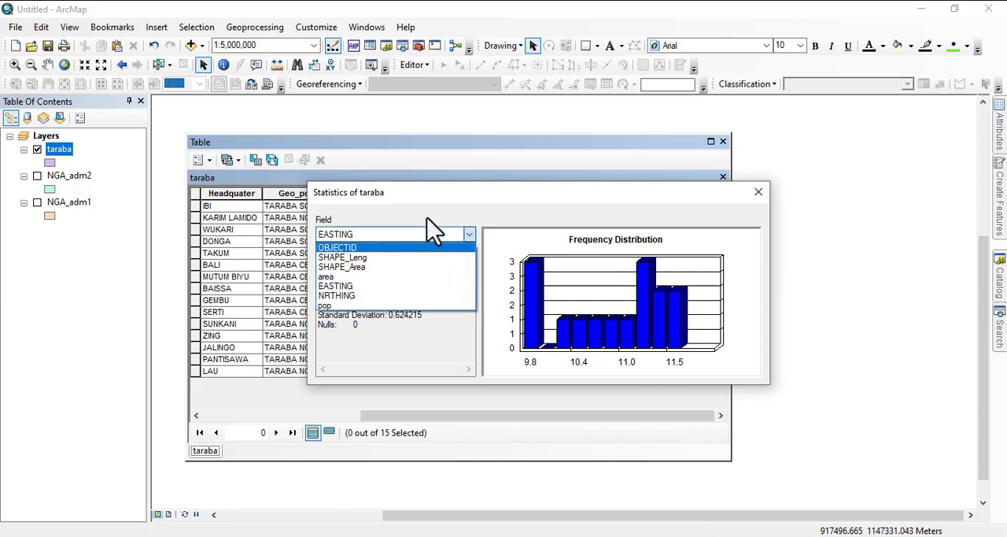
pyautogui.moveTo(601, 249)
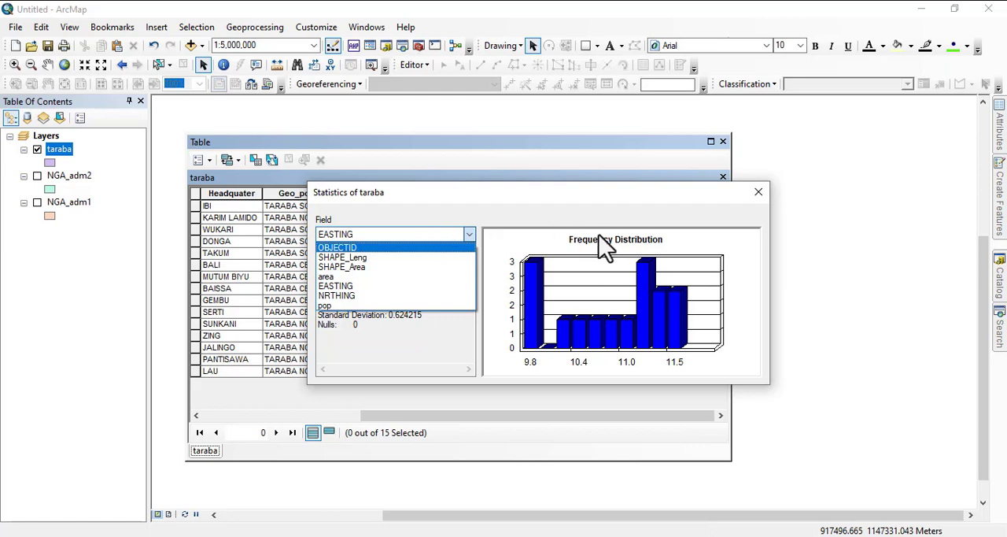
pyautogui.moveTo(365, 260)
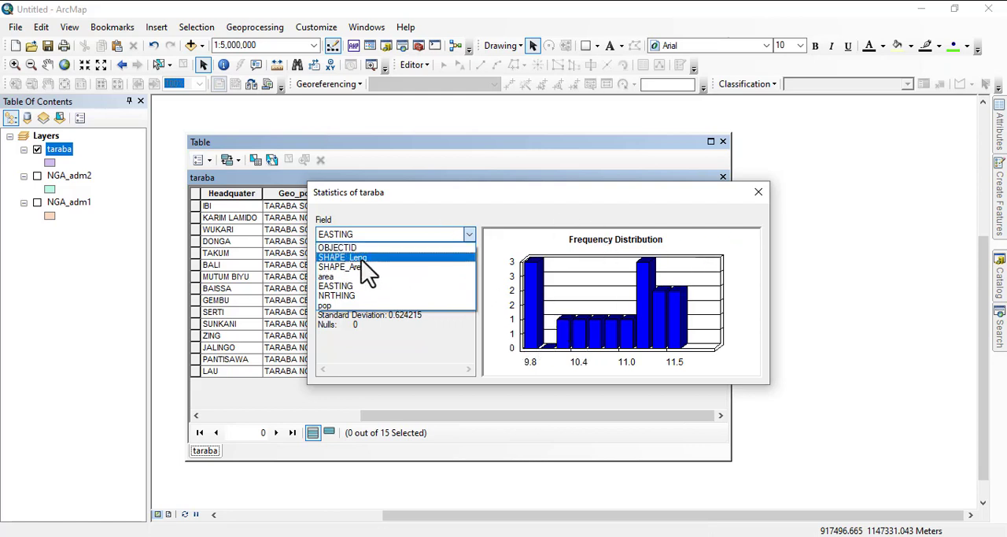
pyautogui.click(343, 268)
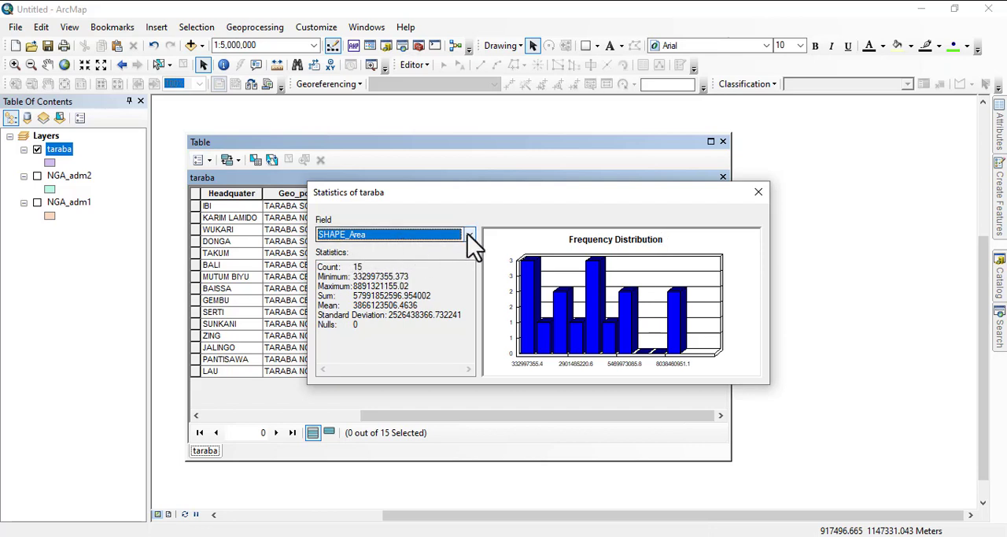
# - View statistics for pop, then area: count 15, minimum 33,299.7, mean about 386,612
pyautogui.click(469, 233)
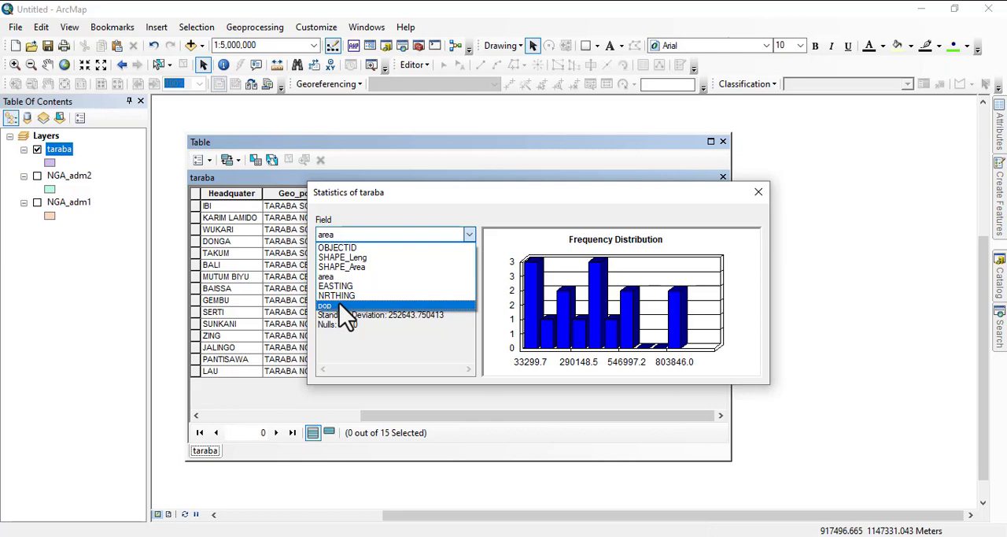
pyautogui.click(324, 305)
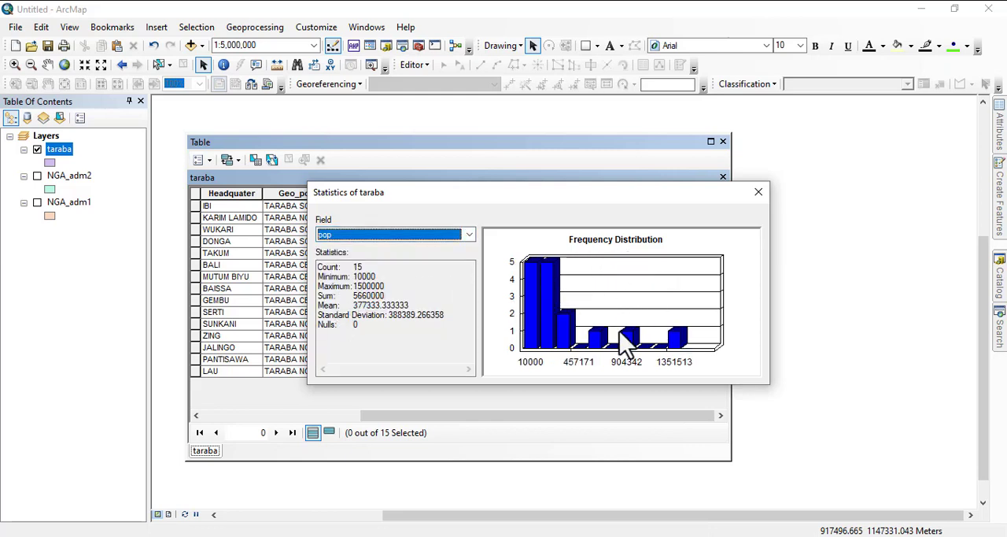
pyautogui.moveTo(598, 371)
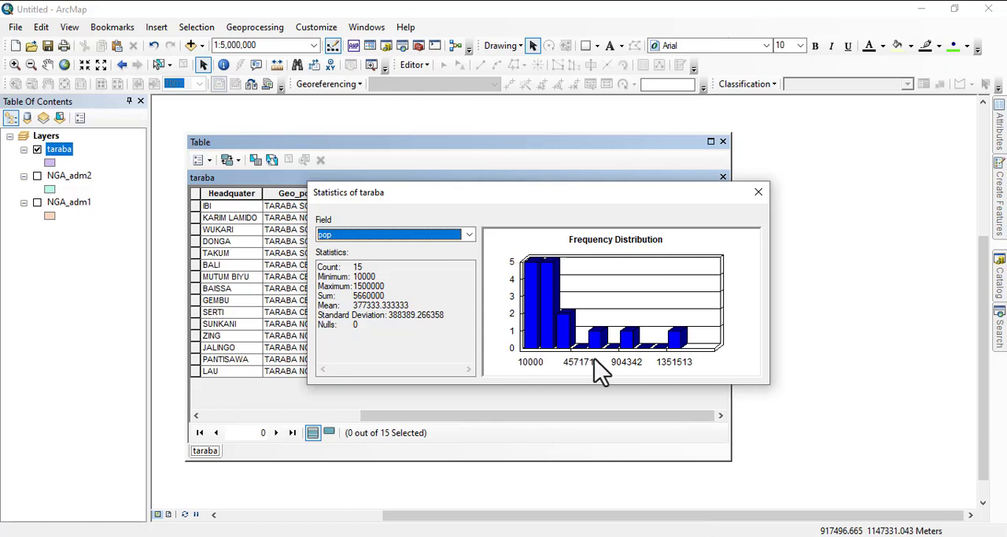
pyautogui.moveTo(620, 280)
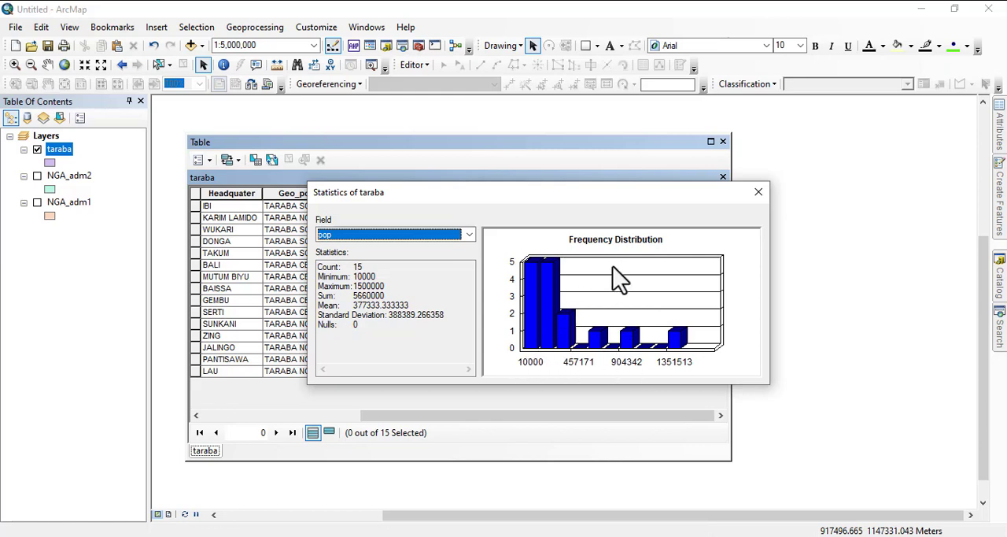
pyautogui.click(466, 235)
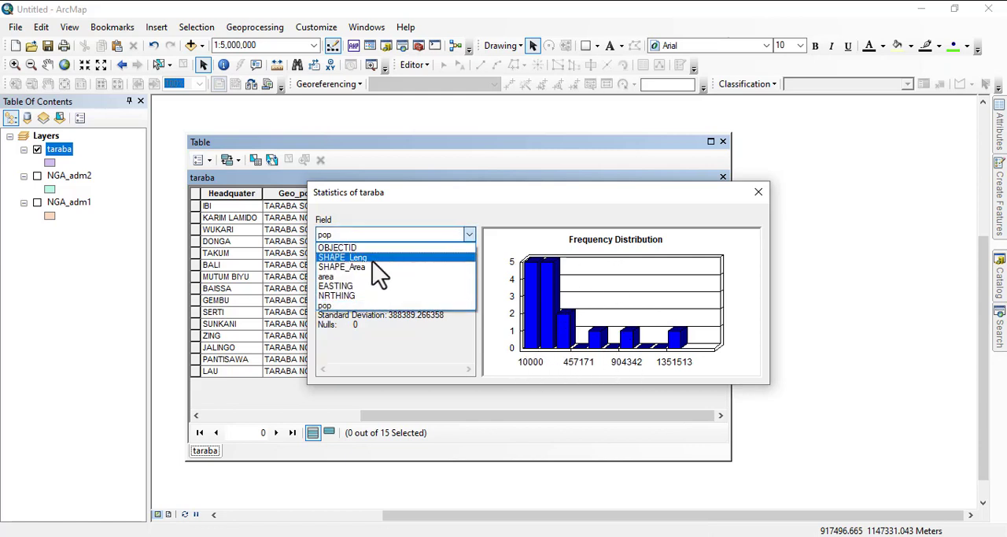
pyautogui.click(324, 277)
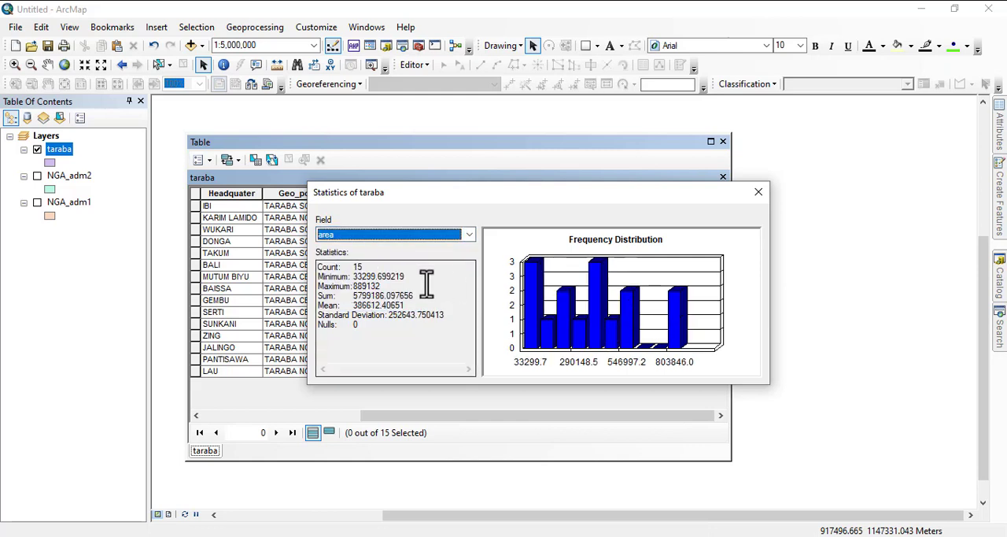
pyautogui.moveTo(466, 322)
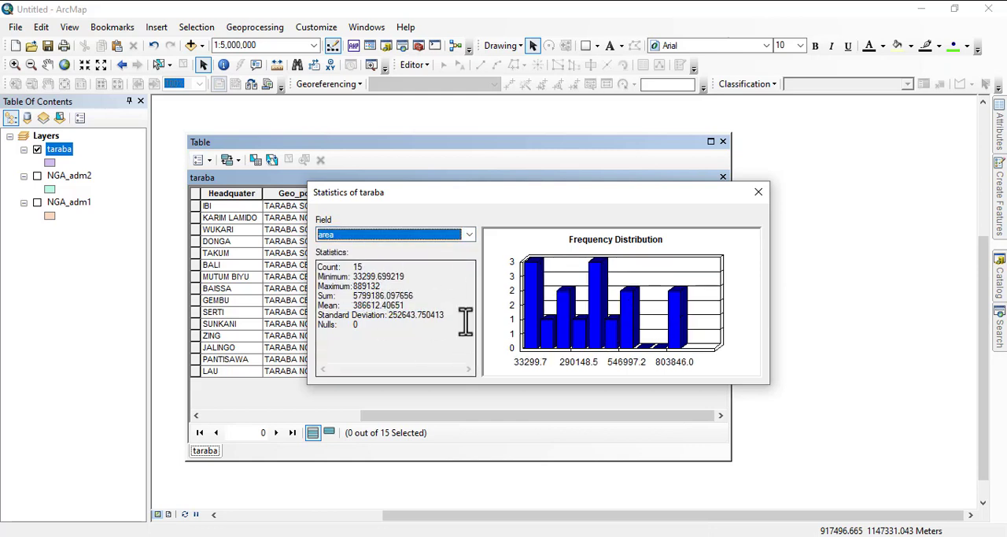
pyautogui.moveTo(457, 329)
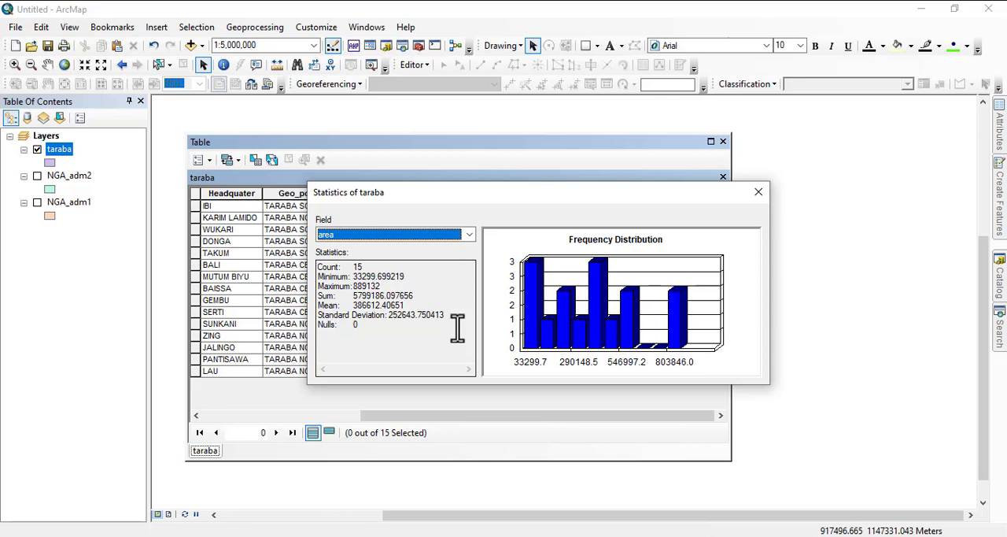
pyautogui.moveTo(442, 326)
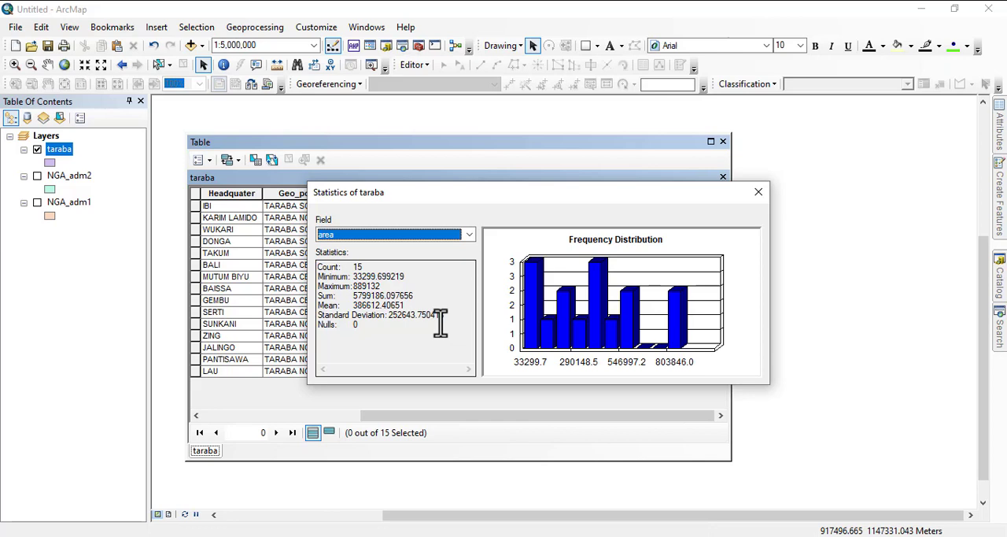
pyautogui.moveTo(448, 332)
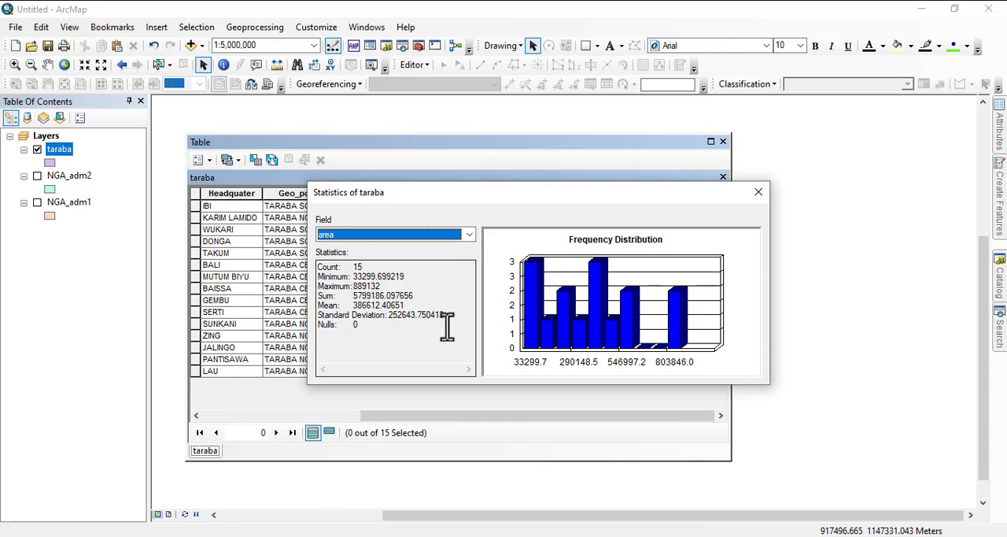
pyautogui.moveTo(753, 213)
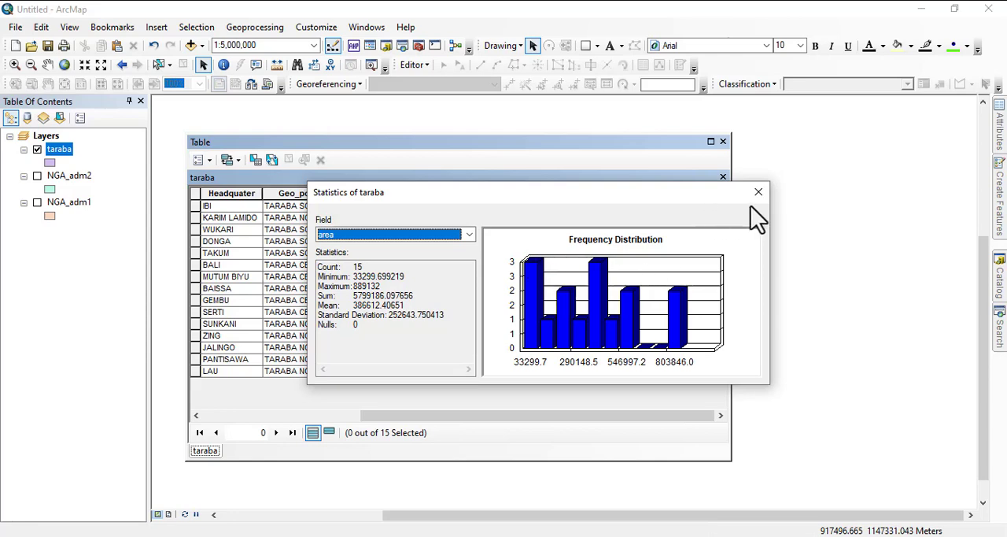
# - Close the Statistics of taraba dialog, returning to the full attribute table
pyautogui.click(758, 192)
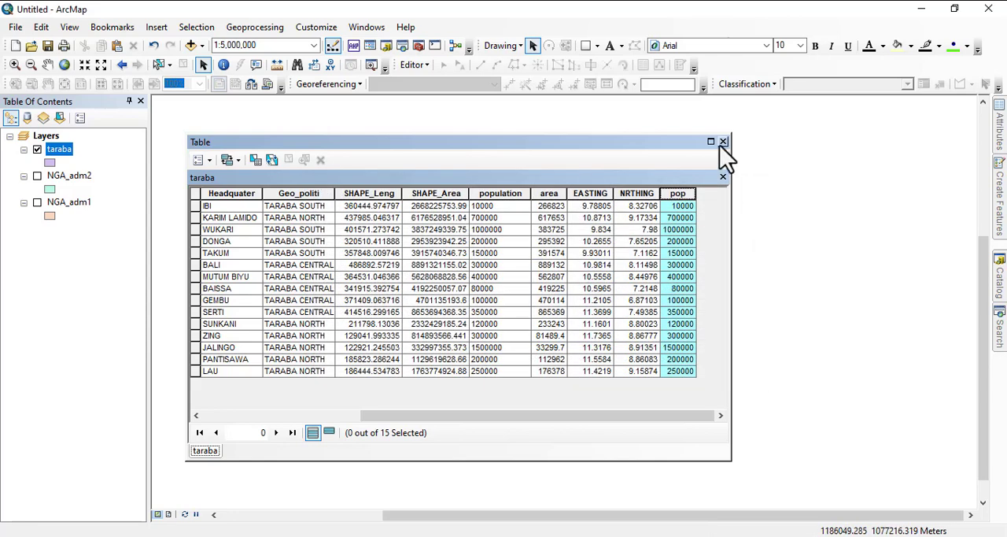